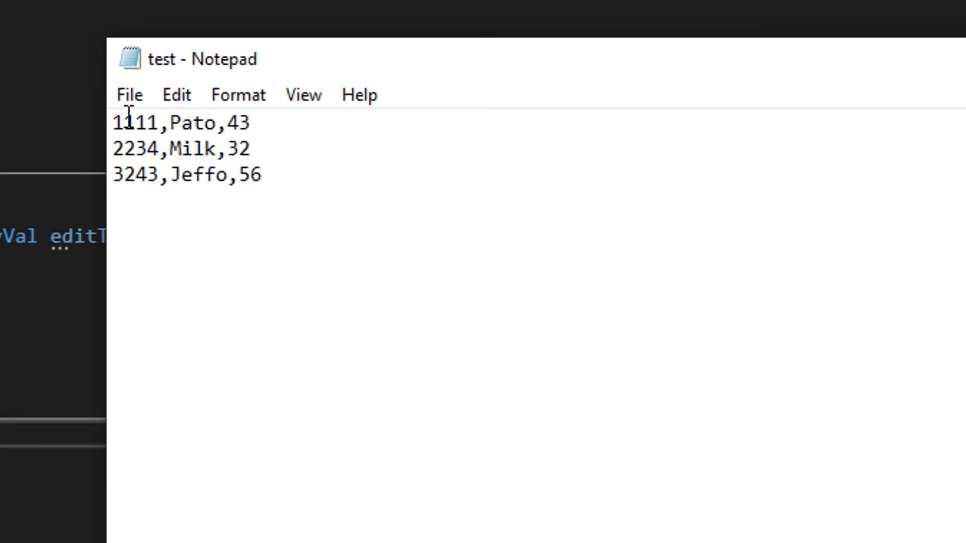
pyautogui.moveTo(106, 109)
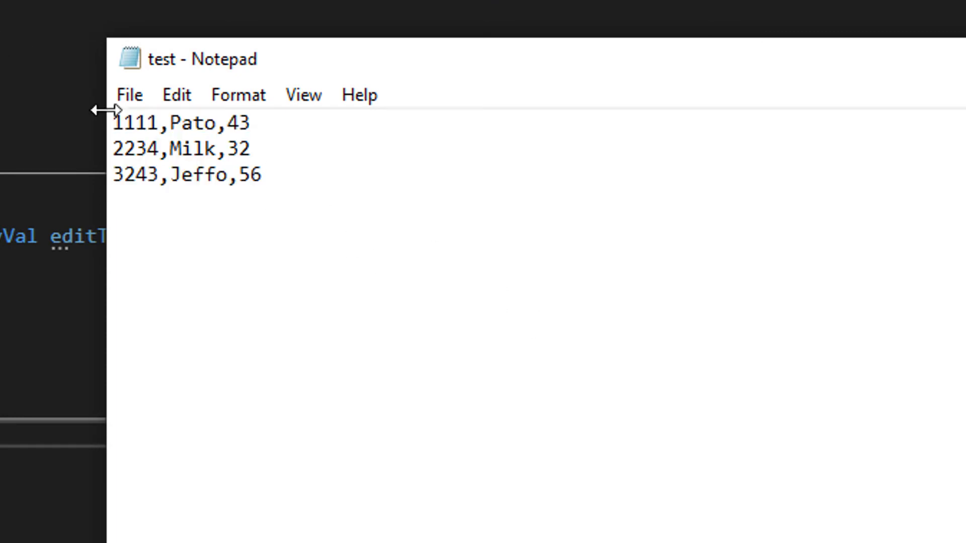
# Step: Point out the record fields in test.txt, such as the name Pato and the age 32
pyautogui.doubleClick(137, 122)
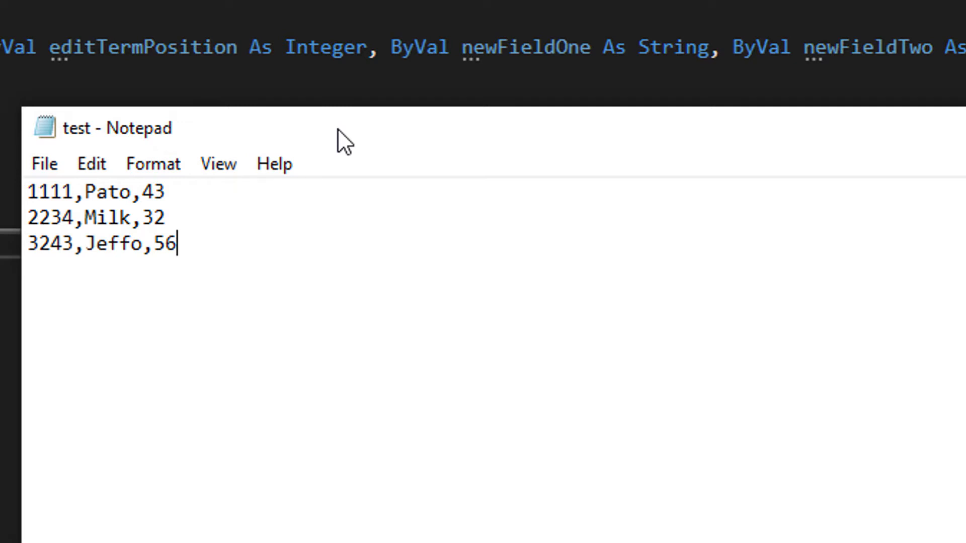
pyautogui.moveTo(446, 134)
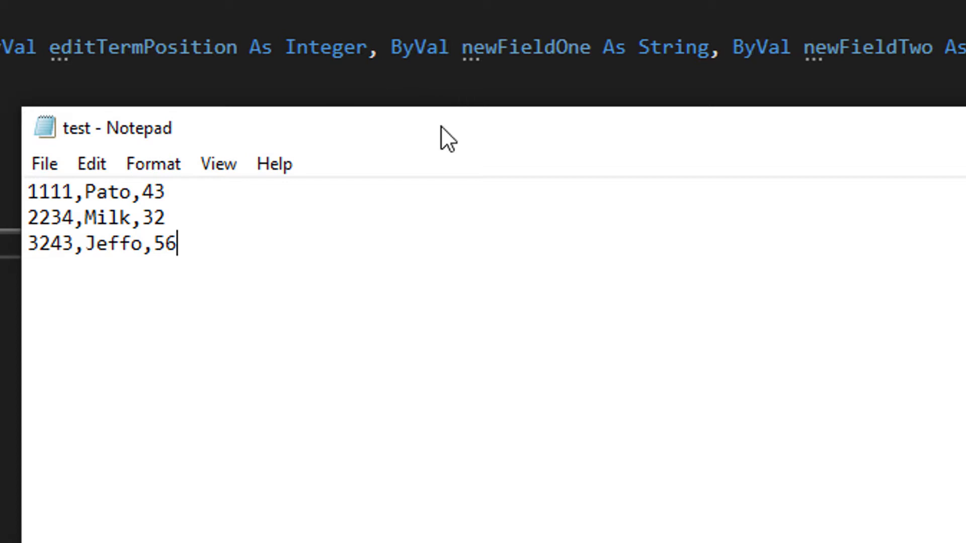
pyautogui.moveTo(402, 183)
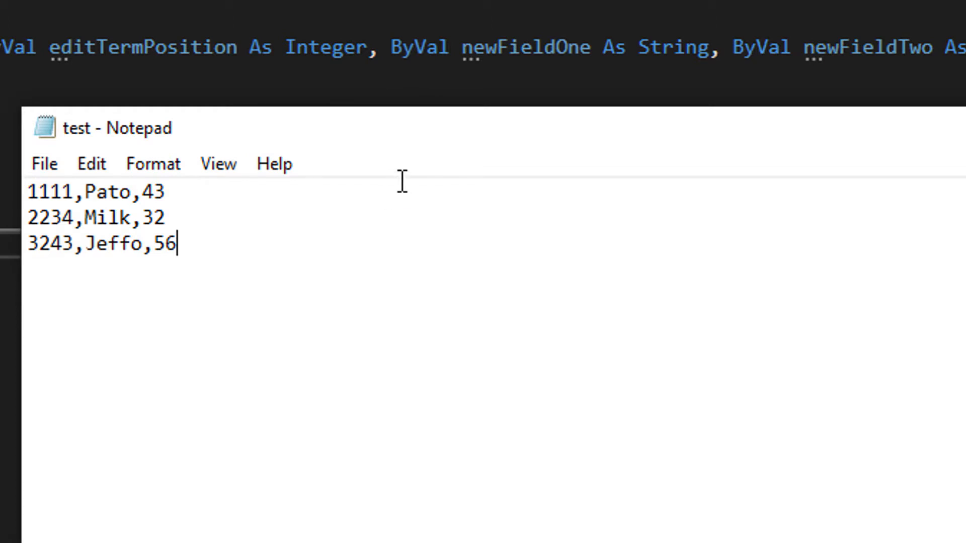
pyautogui.moveTo(409, 179)
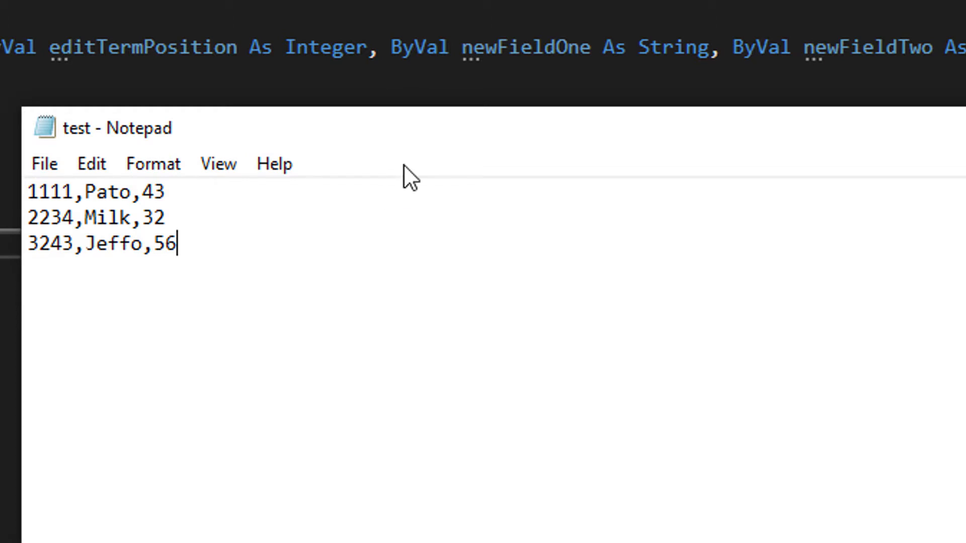
pyautogui.moveTo(454, 188)
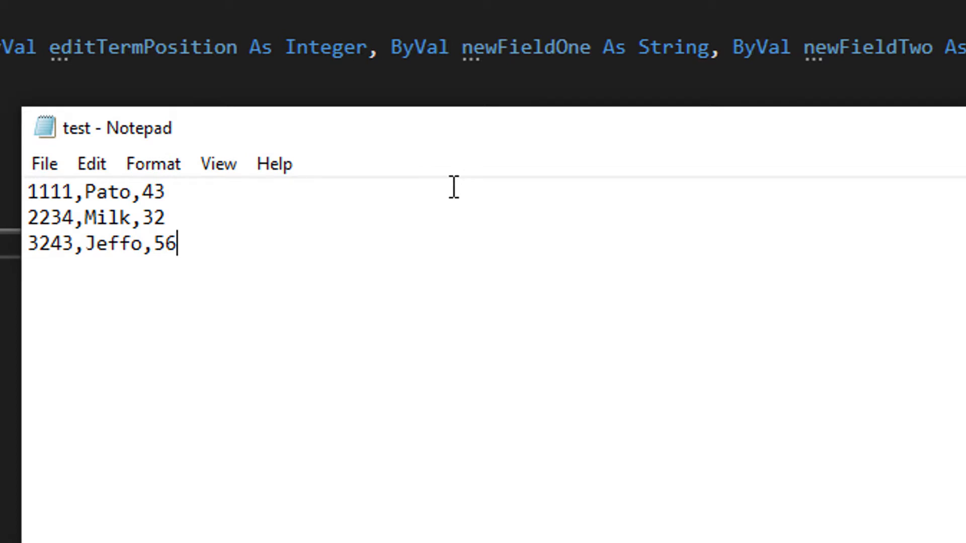
pyautogui.moveTo(45, 70)
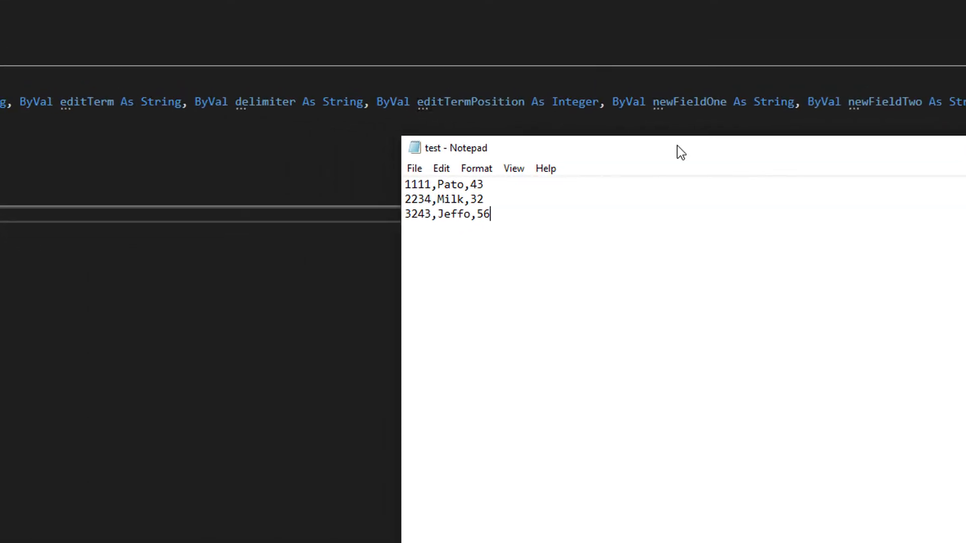
pyautogui.click(428, 185)
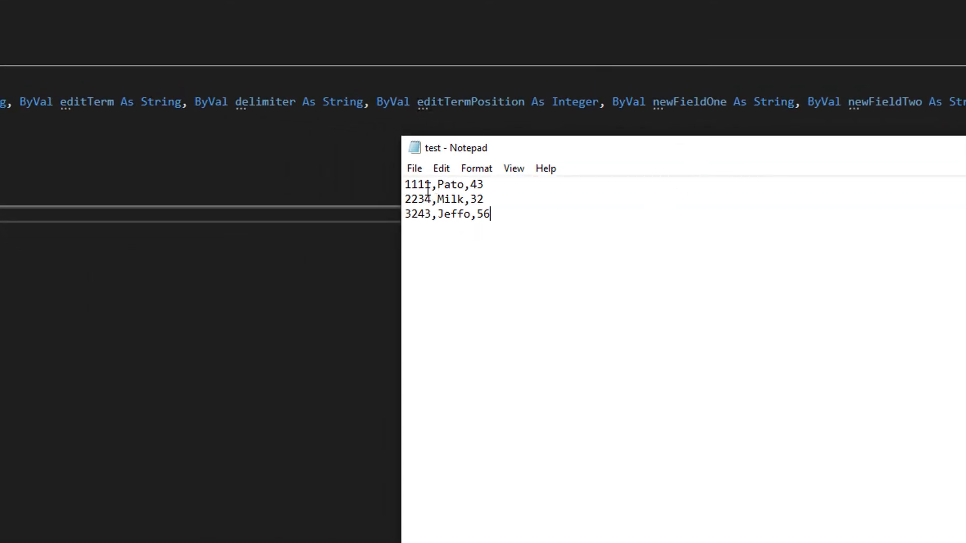
pyautogui.doubleClick(418, 184)
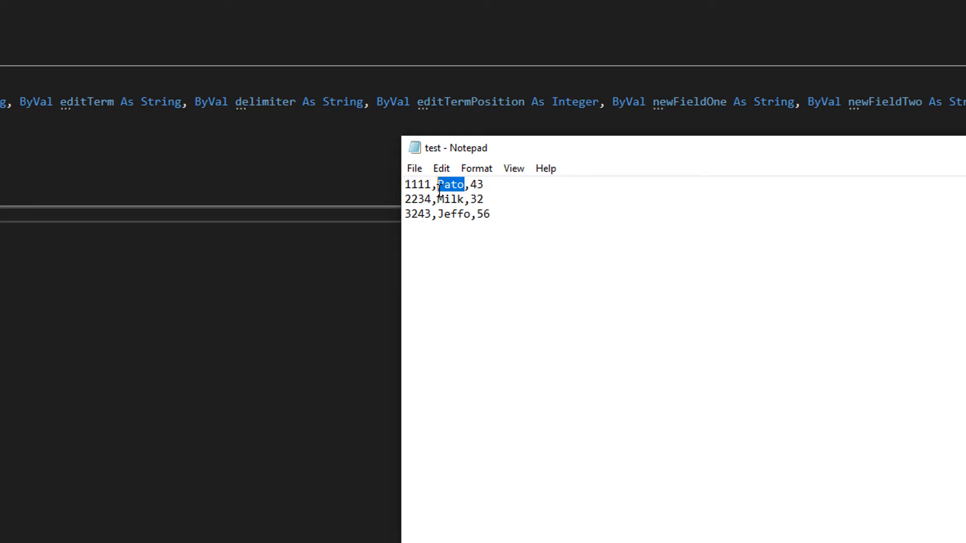
pyautogui.moveTo(498, 217)
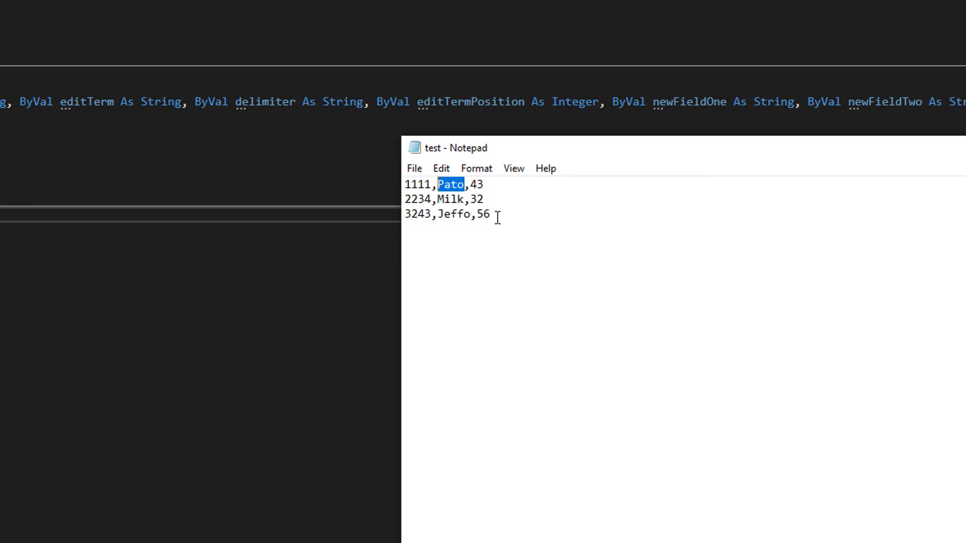
pyautogui.click(484, 198)
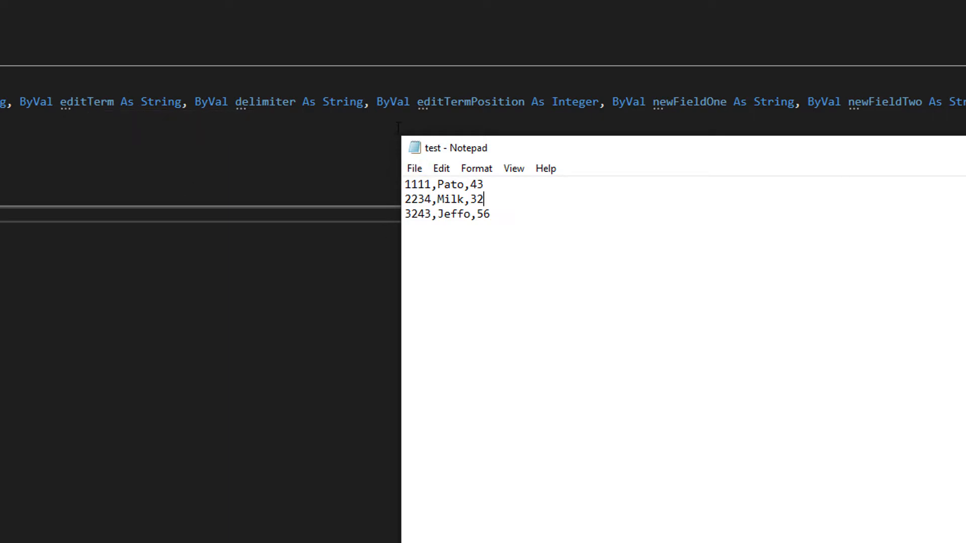
pyautogui.moveTo(657, 237)
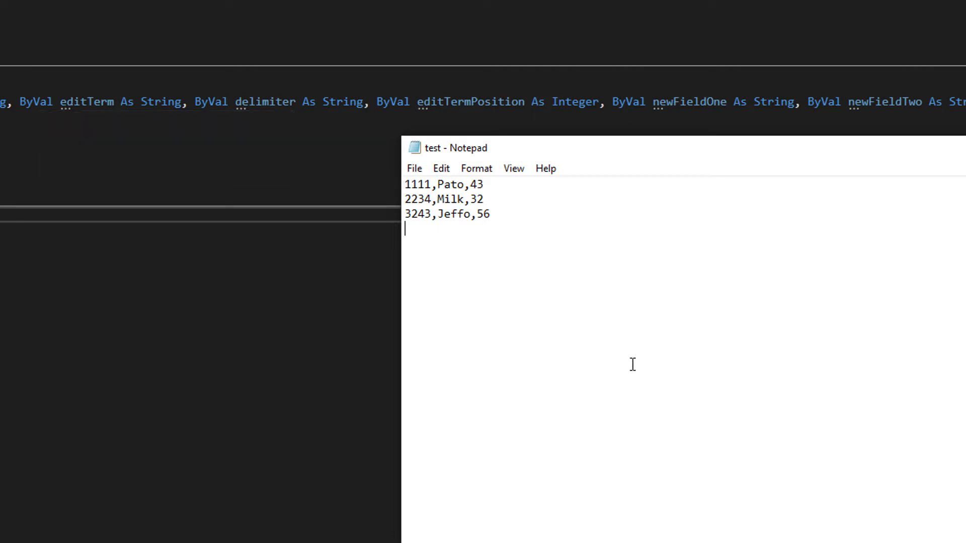
pyautogui.moveTo(615, 350)
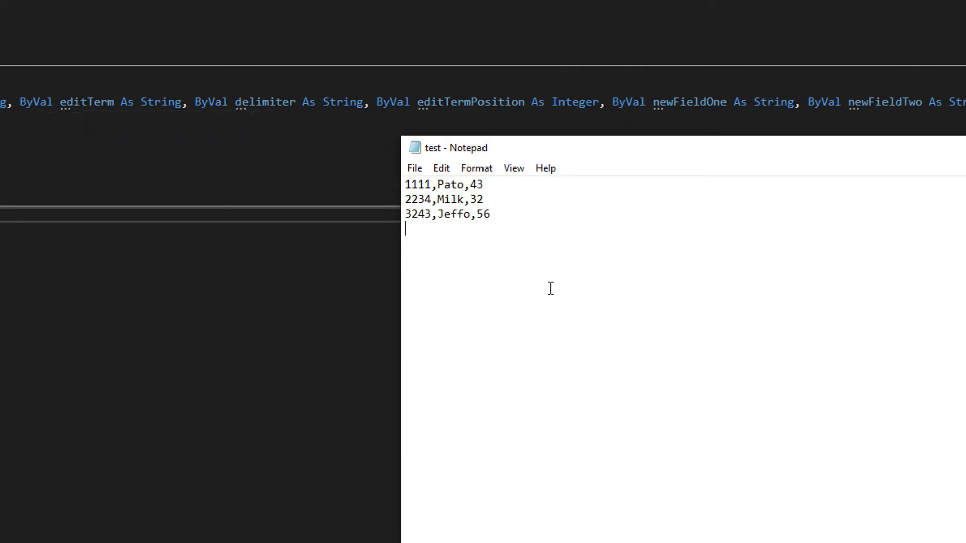
pyautogui.doubleClick(476, 198)
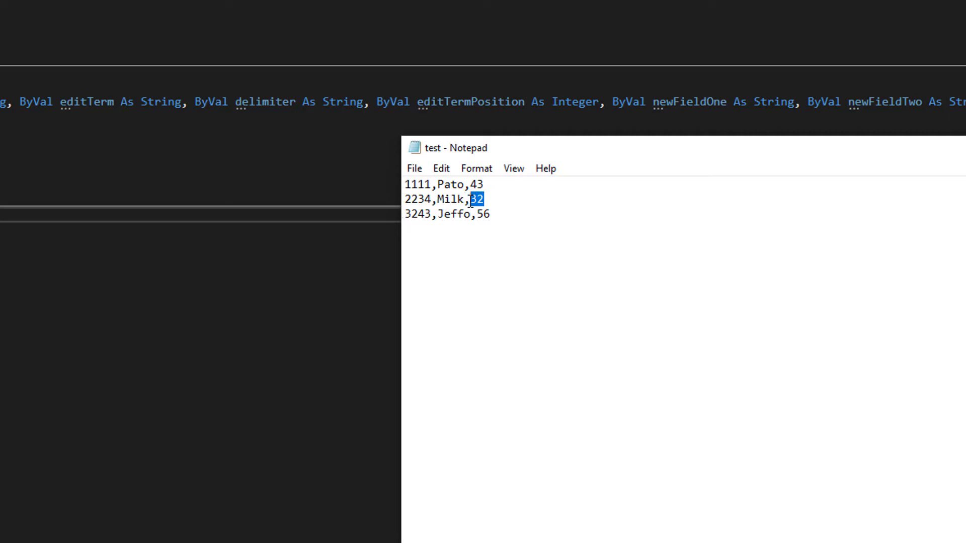
pyautogui.moveTo(560, 218)
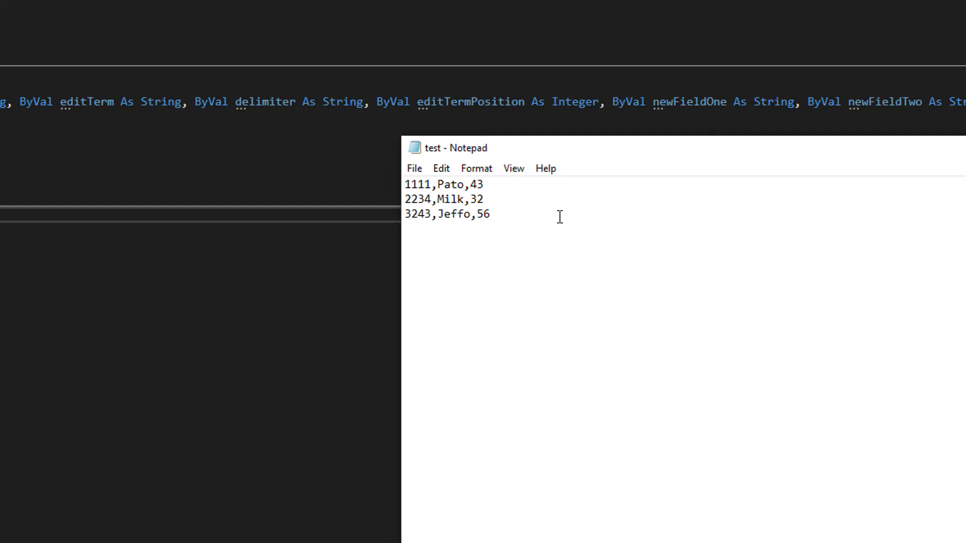
pyautogui.moveTo(549, 202)
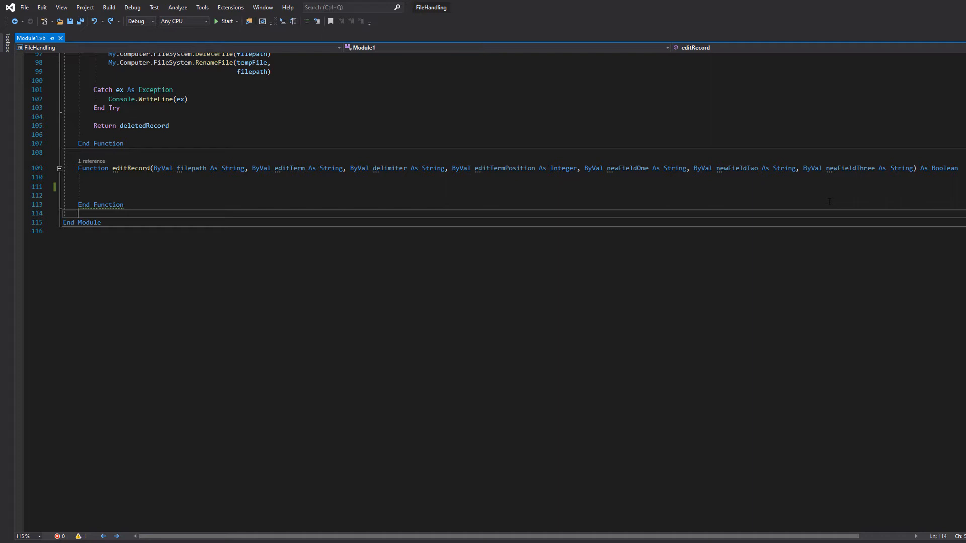
# Step: Begin editRecord with 'editTermPosition -= 1' and highlight the variable's references
pyautogui.write('editTermPosition -= 1')
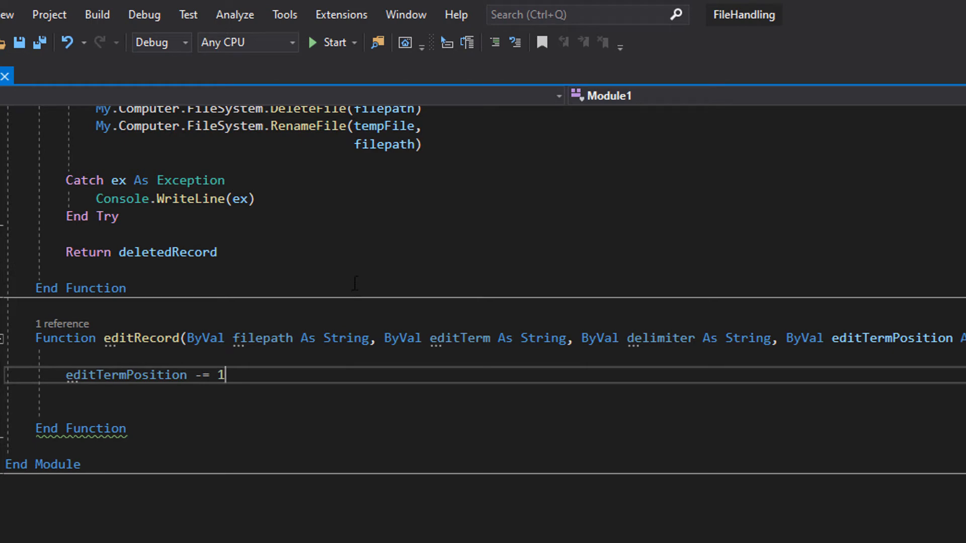
pyautogui.moveTo(833, 345)
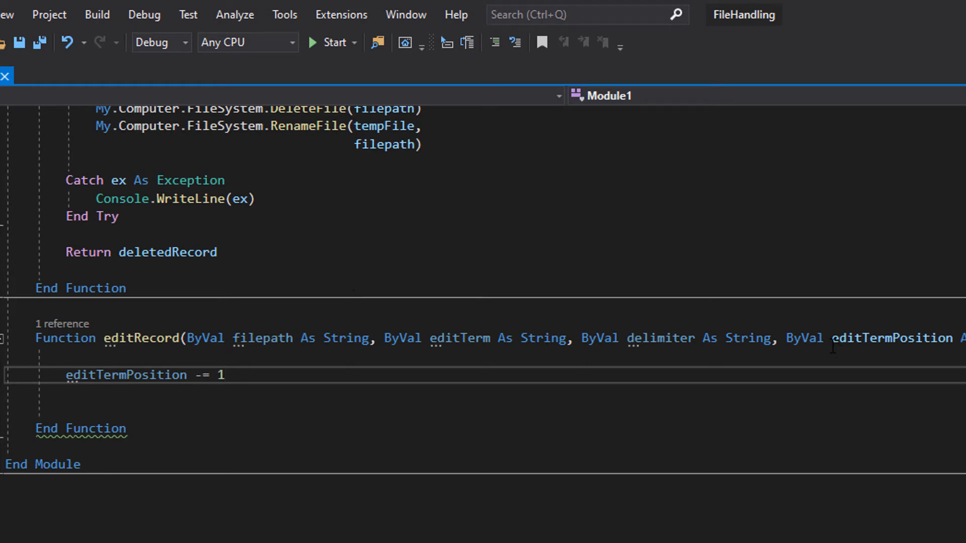
pyautogui.doubleClick(127, 374)
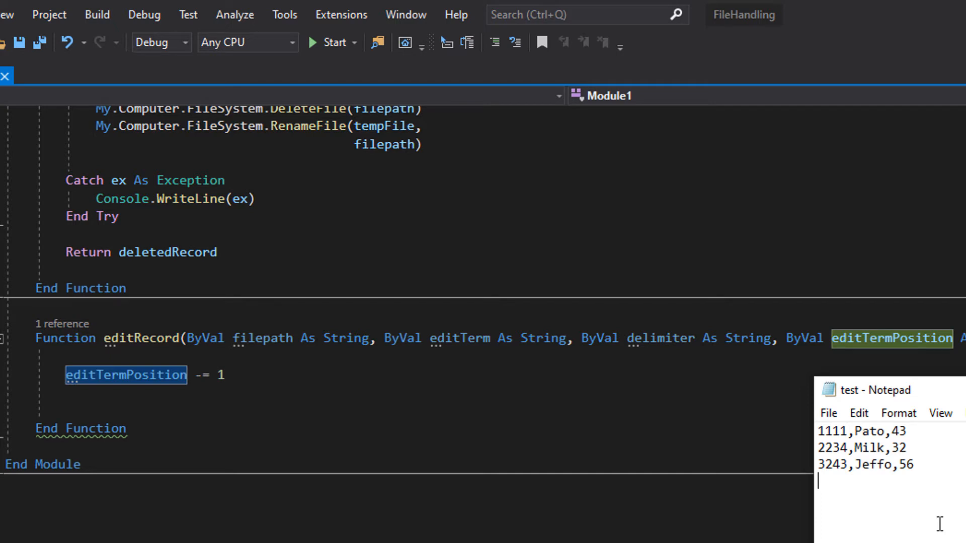
pyautogui.moveTo(954, 498)
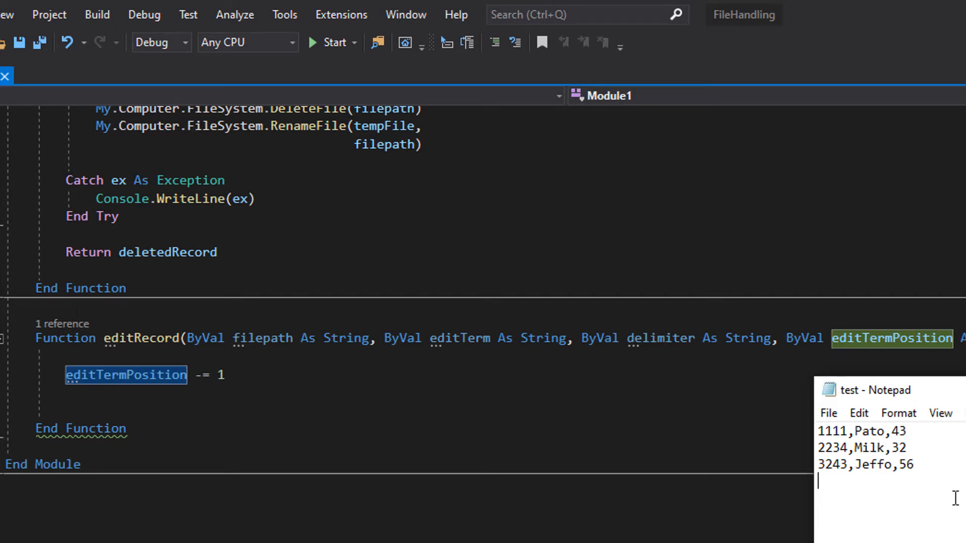
pyautogui.moveTo(886, 452)
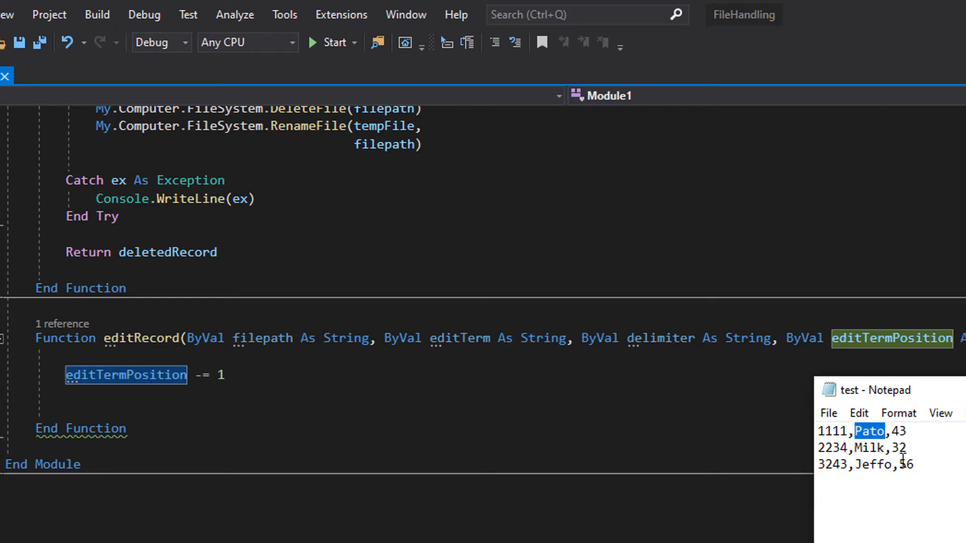
pyautogui.moveTo(878, 447)
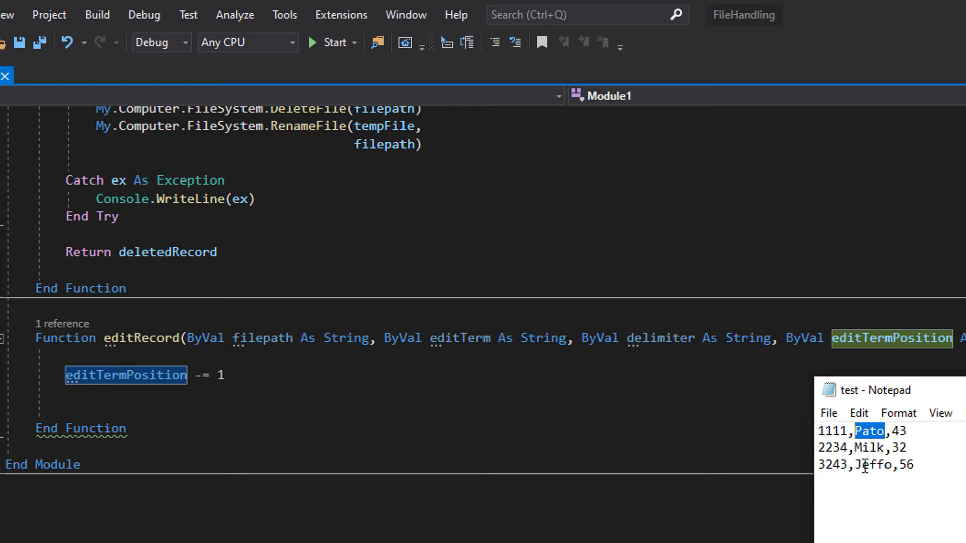
pyautogui.moveTo(866, 464)
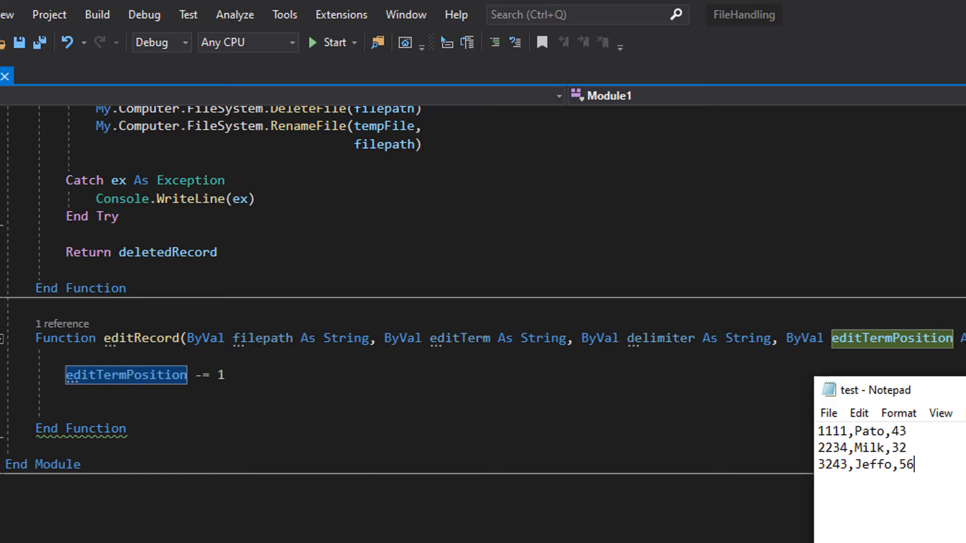
# Step: Declare 'Dim editedRecord As Boolean = False' below the decrement
pyautogui.write('Dim editedRecord As Boolean = False')
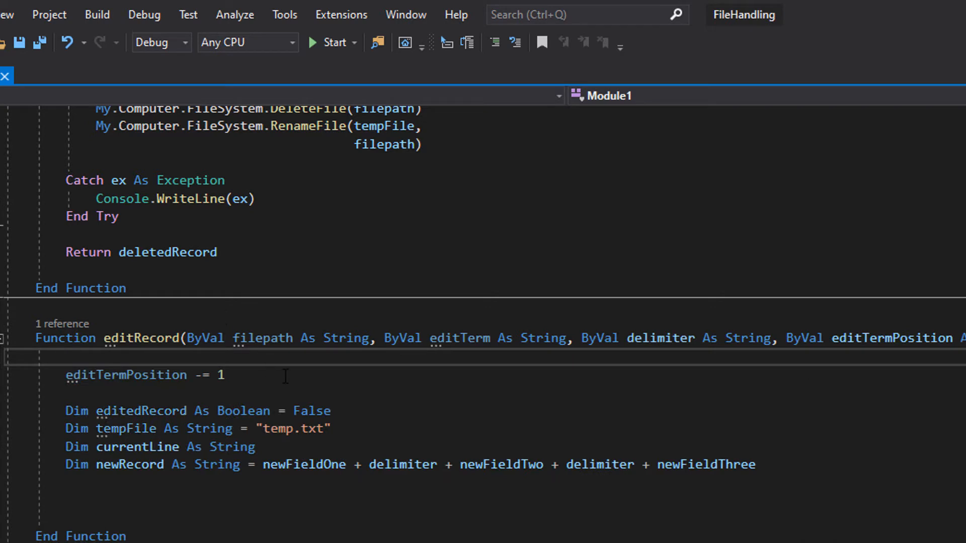
# Step: Review the decrement and newRecord declaration and place the Try…Catch block after the declarations
pyautogui.moveTo(67, 410); pyautogui.dragTo(253, 411)
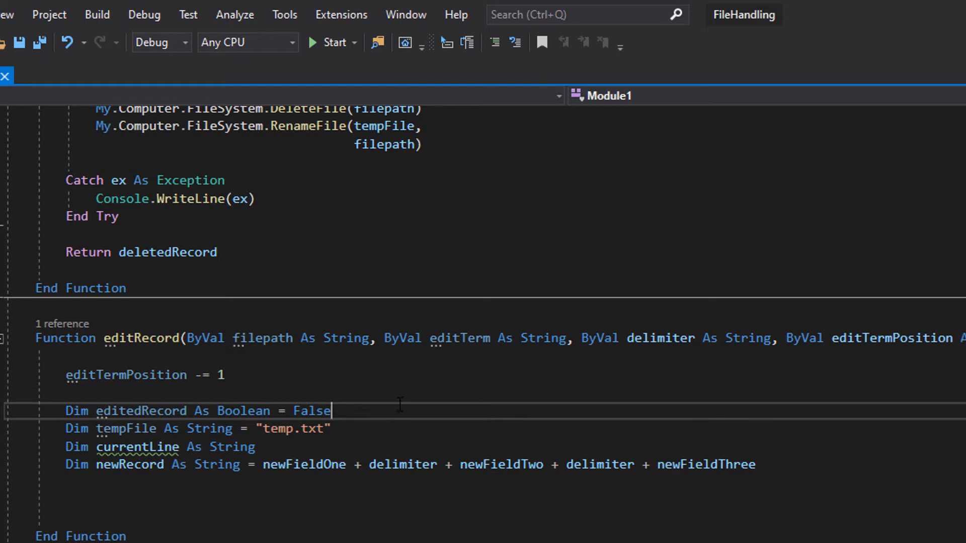
pyautogui.moveTo(404, 403)
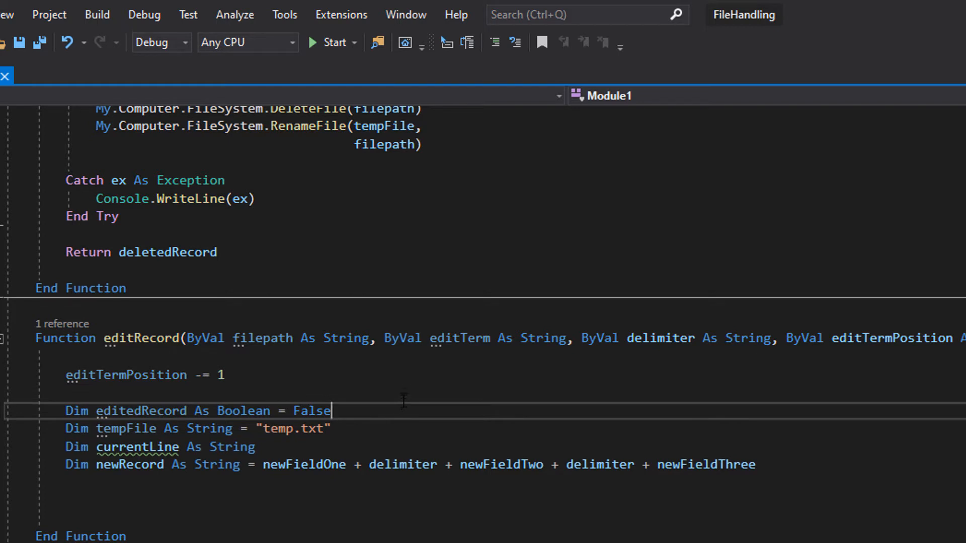
pyautogui.moveTo(421, 374)
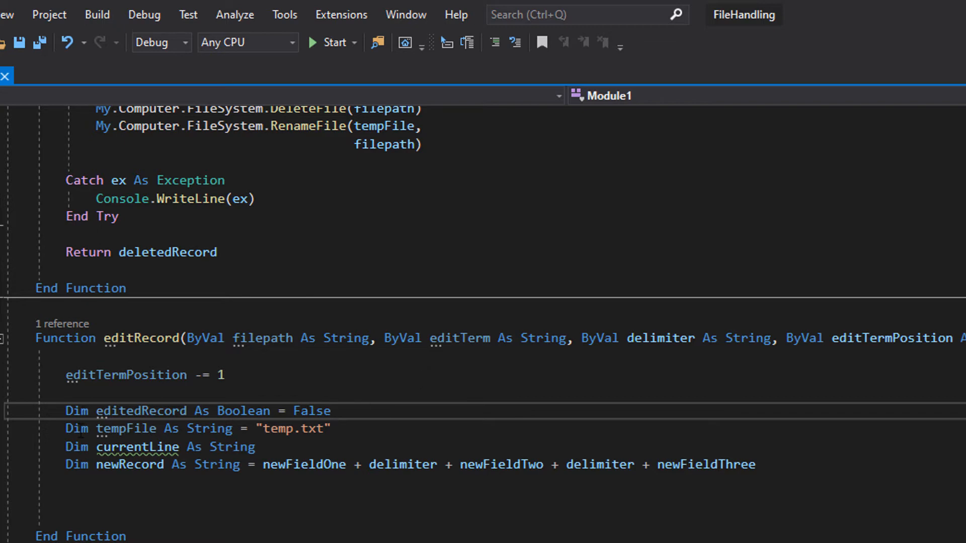
pyautogui.doubleClick(293, 428)
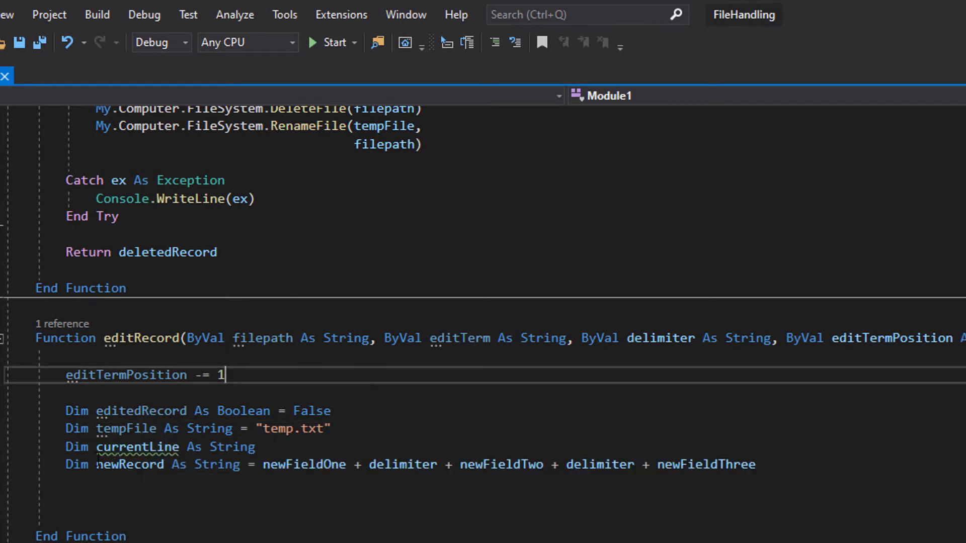
pyautogui.doubleClick(129, 465)
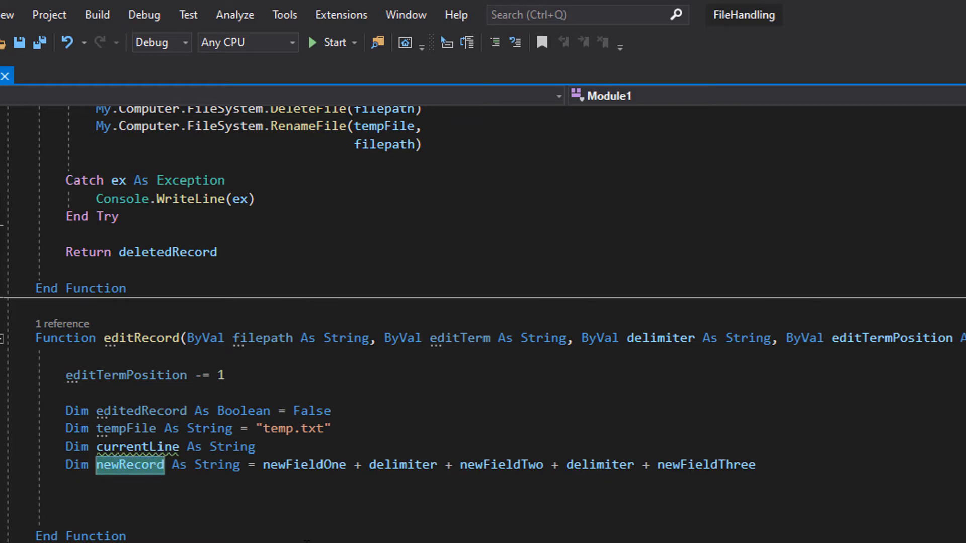
pyautogui.moveTo(312, 526)
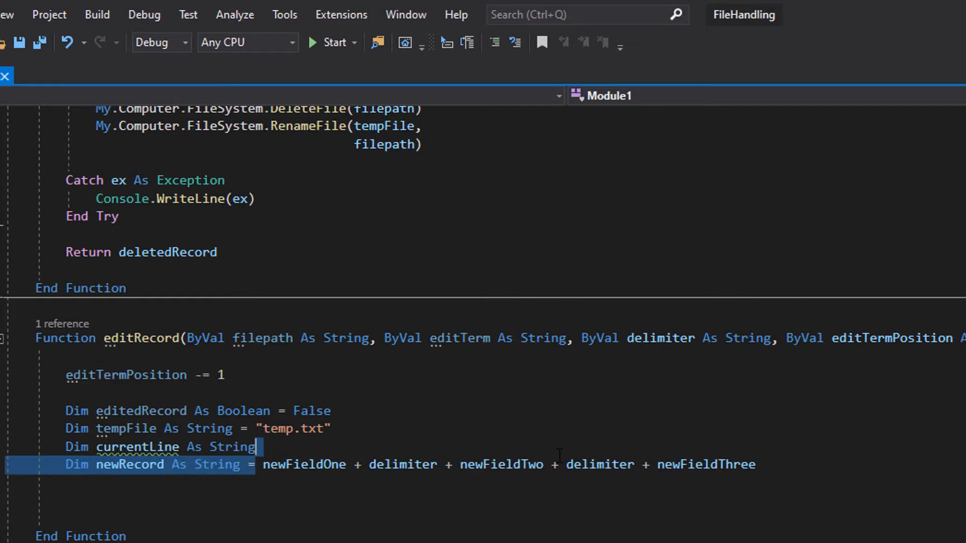
pyautogui.doubleClick(610, 403)
pyautogui.write('Try')
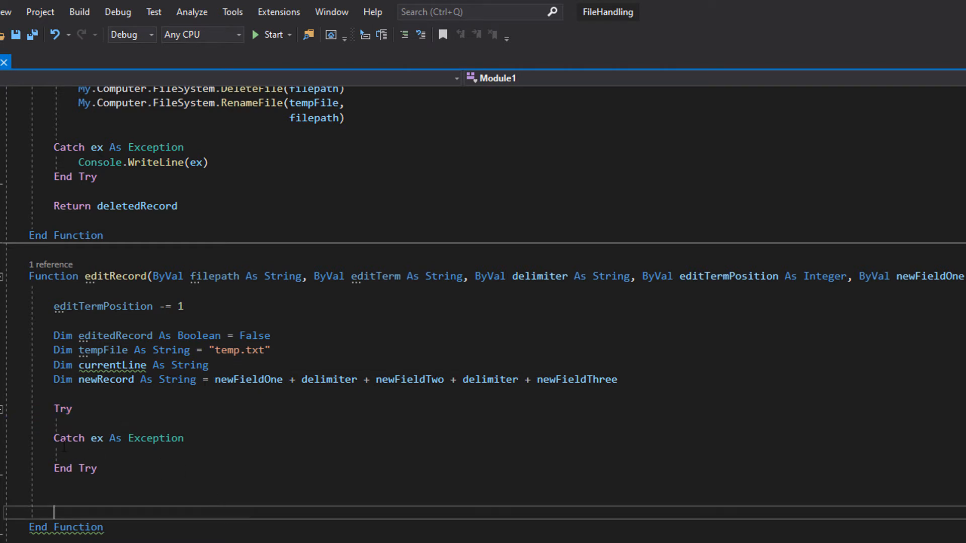
# Step: Have the Catch branch write the exception with Console.WriteLine(ex)
pyautogui.moveTo(54, 438); pyautogui.dragTo(96, 468)
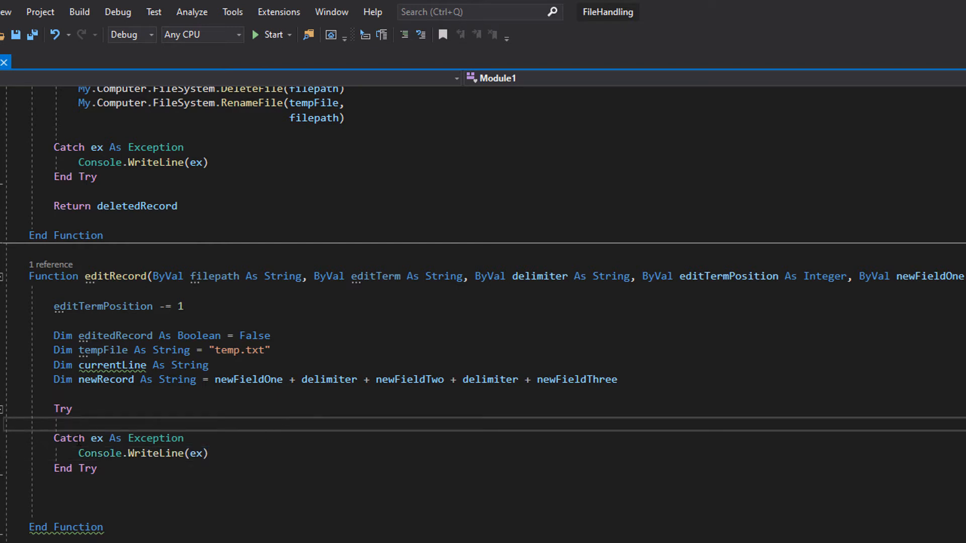
pyautogui.doubleClick(96, 438)
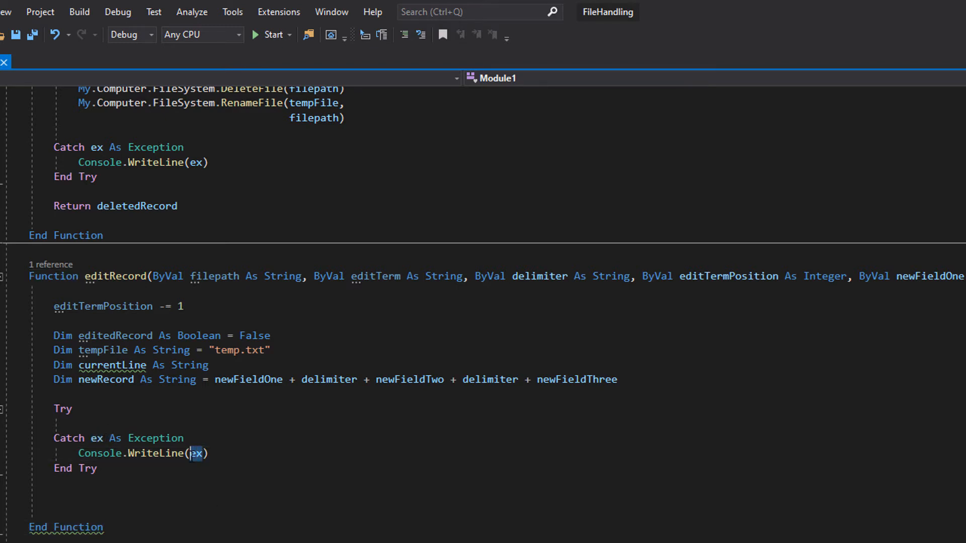
pyautogui.doubleClick(196, 454)
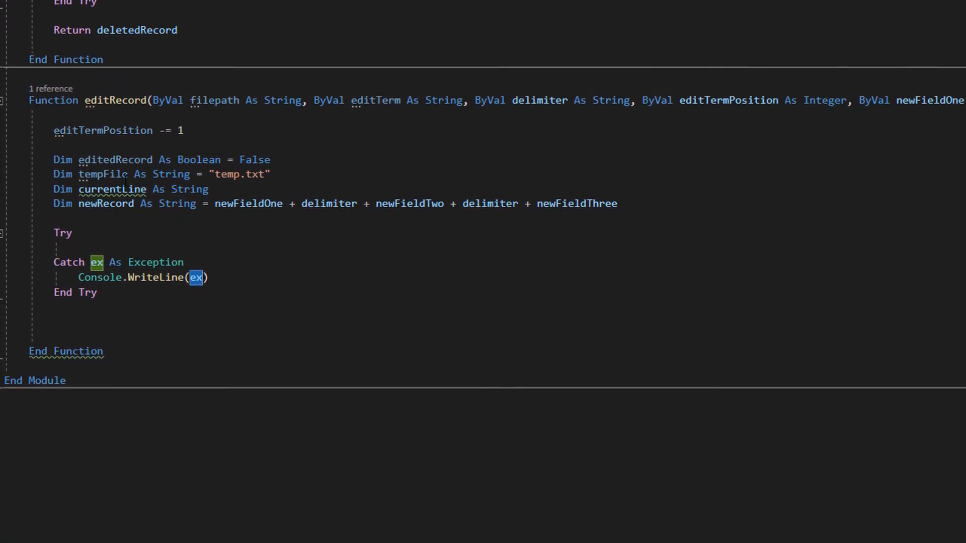
# Step: Declare a StreamReader on filepath and a StreamWriter appending to tempFile in the Try block
pyautogui.write('Dim fileReader As New System.IO.StreamReader(filepath)')
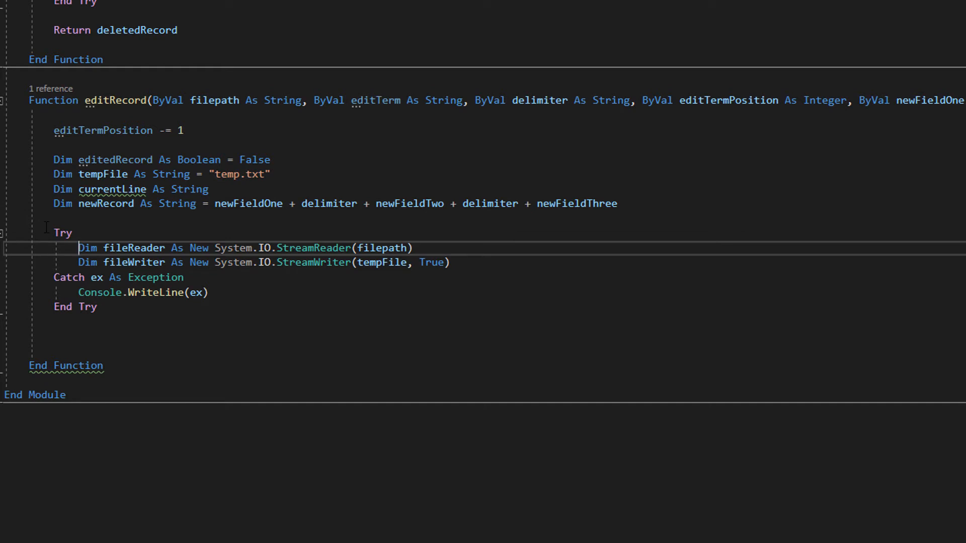
pyautogui.moveTo(78, 248); pyautogui.dragTo(253, 247)
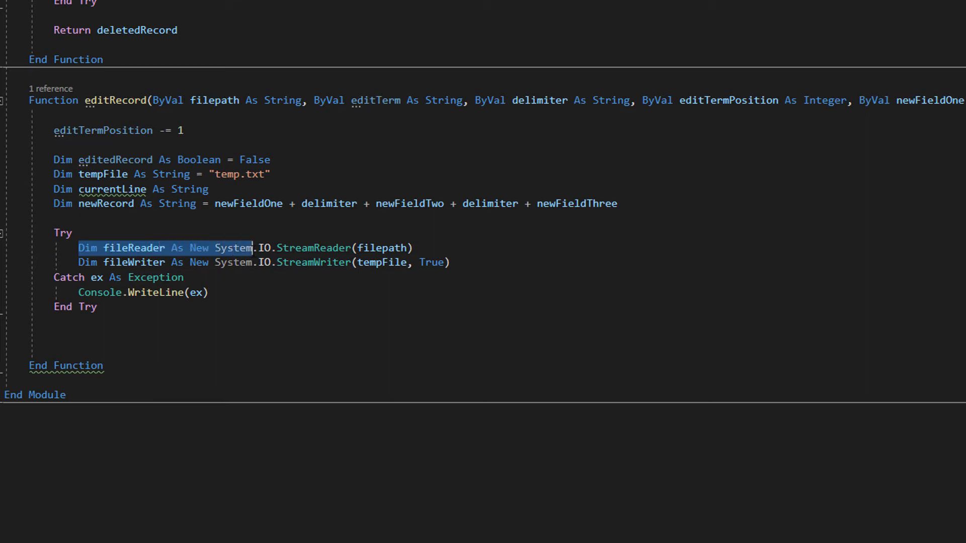
pyautogui.click(414, 248)
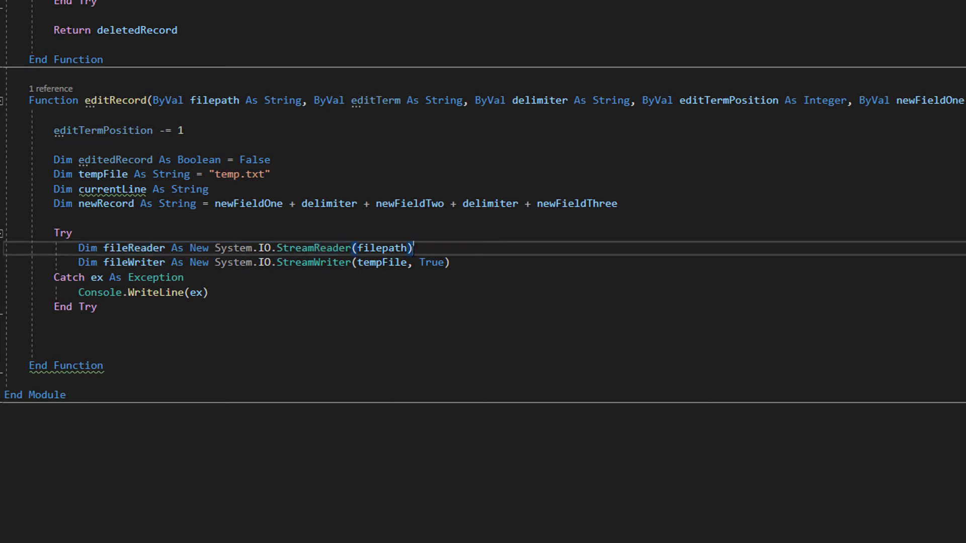
pyautogui.doubleClick(383, 248)
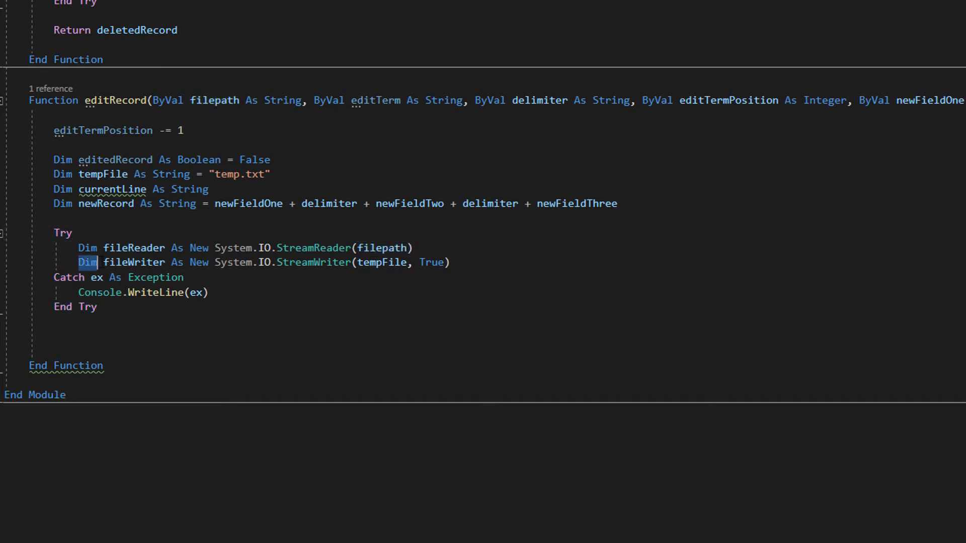
pyautogui.moveTo(89, 261); pyautogui.dragTo(326, 262)
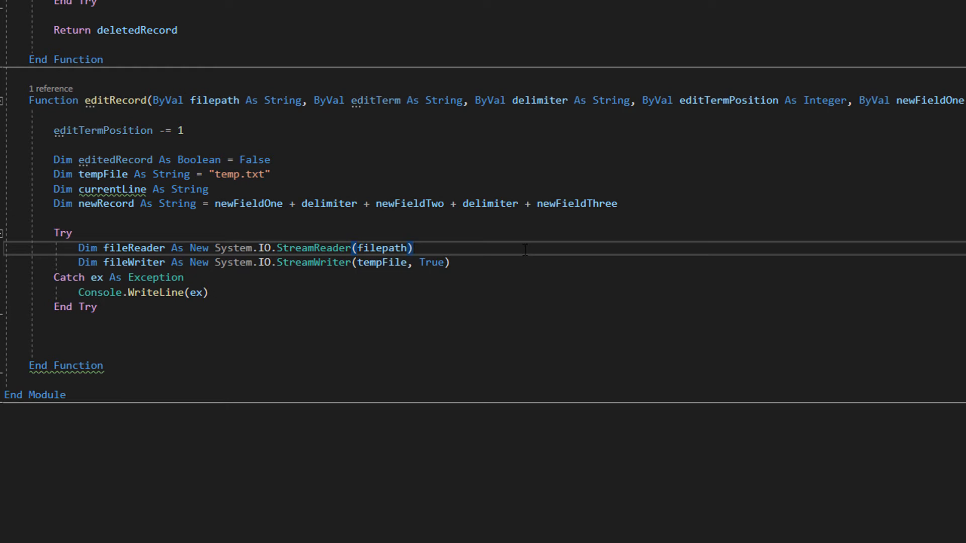
# Step: Add the Do While Peek loop copying lines, writing newRecord for the matching editTerm
pyautogui.click(412, 247)
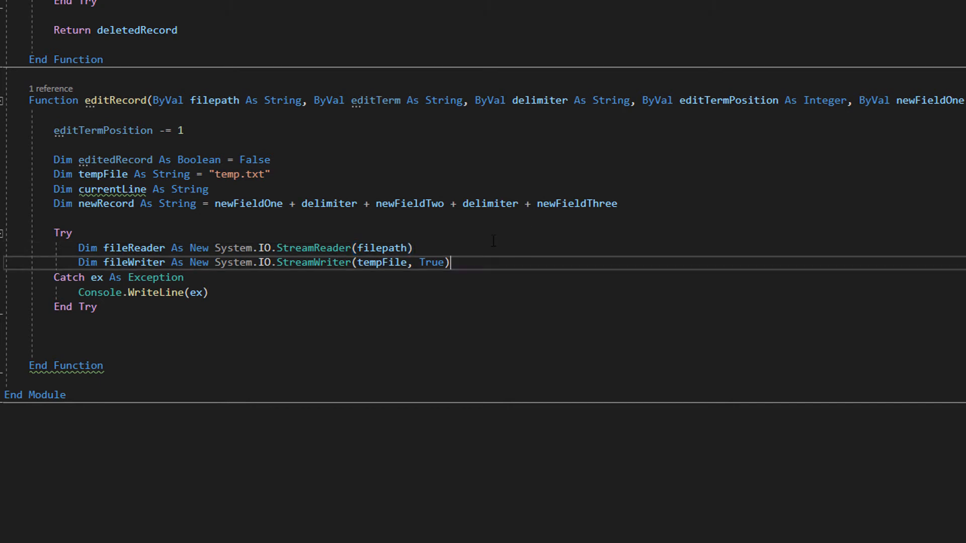
pyautogui.click(412, 247)
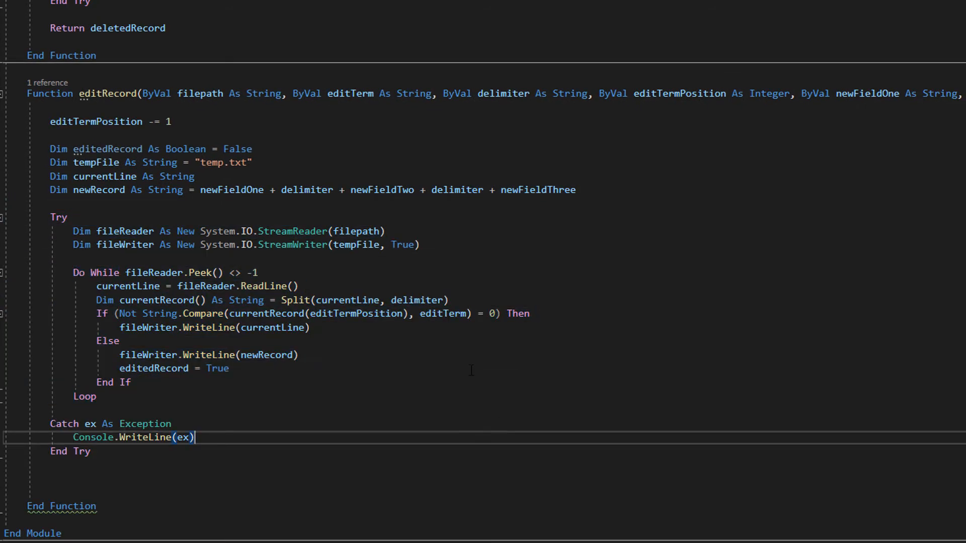
pyautogui.moveTo(438, 341)
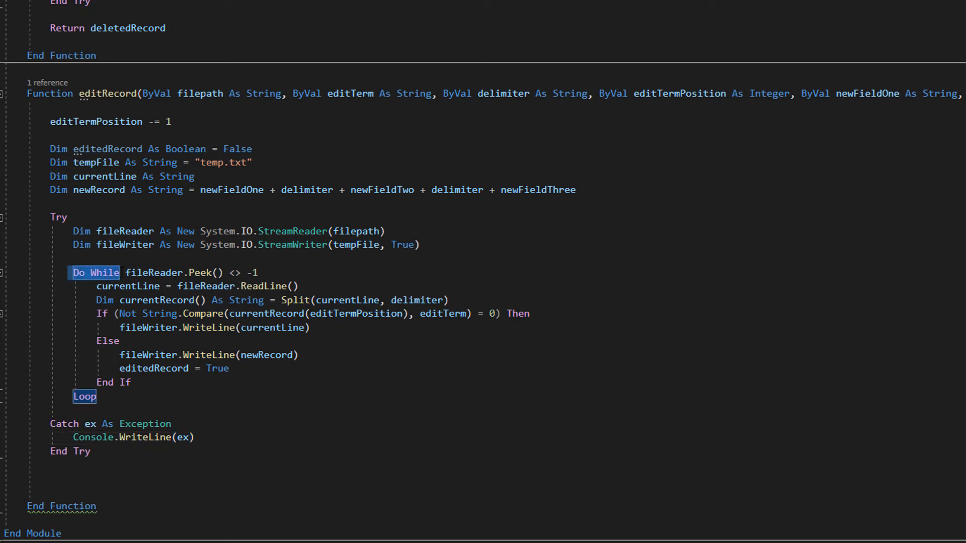
pyautogui.click(252, 314)
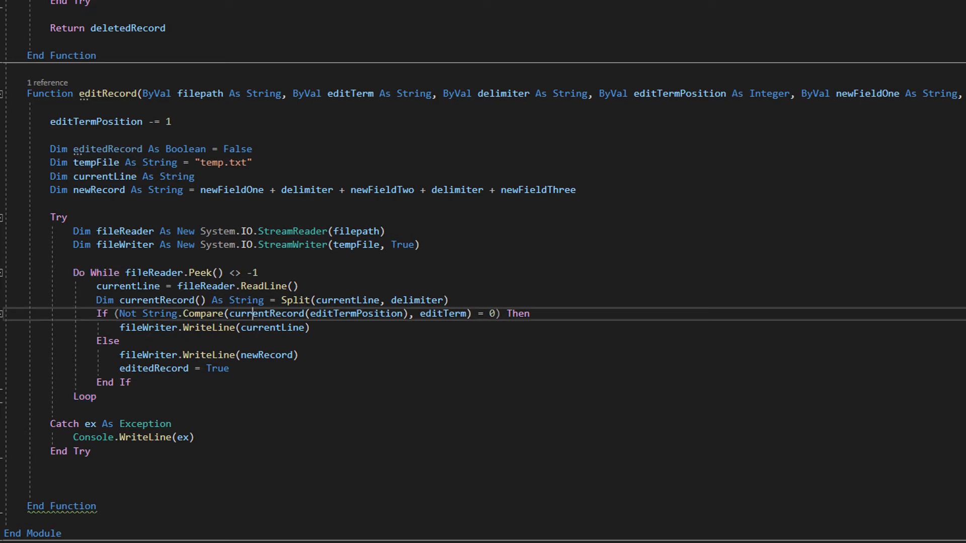
pyautogui.doubleClick(174, 273)
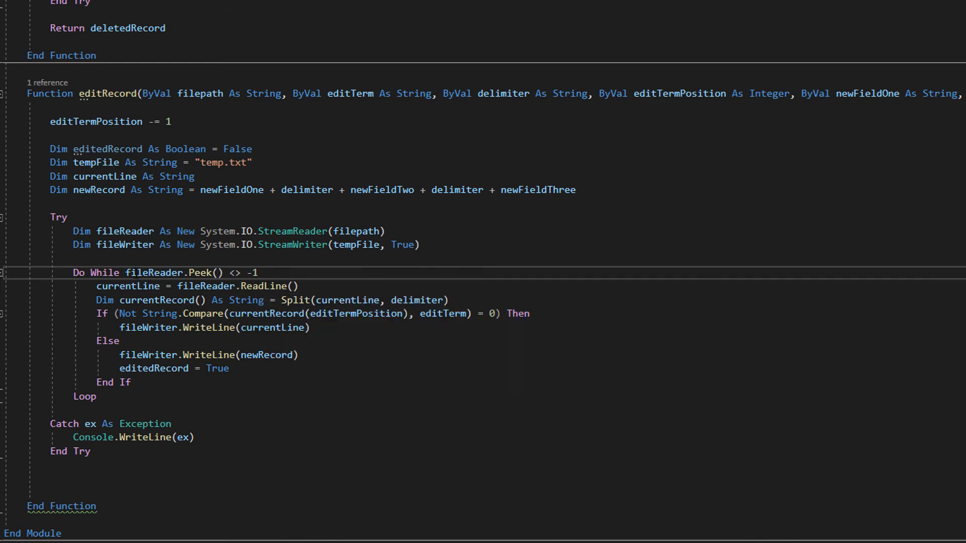
pyautogui.moveTo(124, 273); pyautogui.dragTo(258, 273)
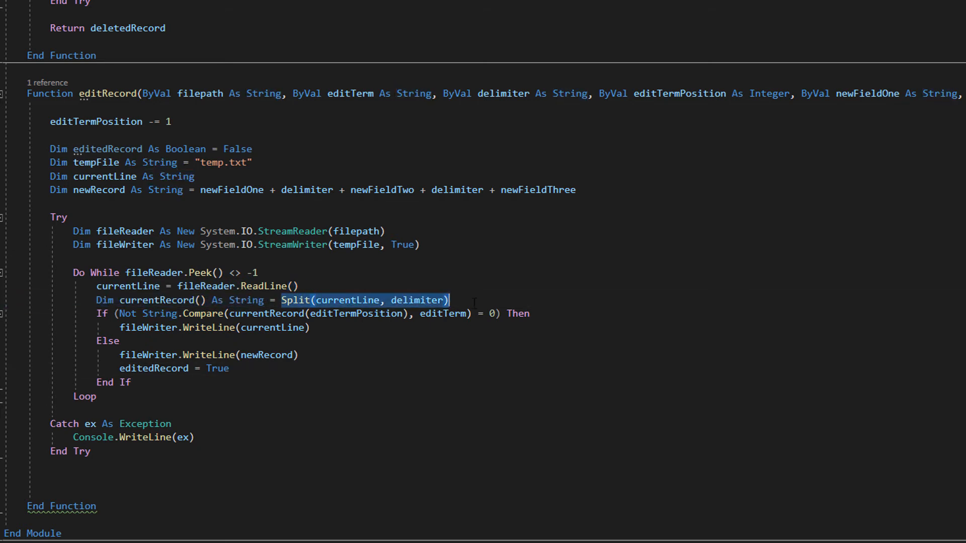
pyautogui.click(610, 245)
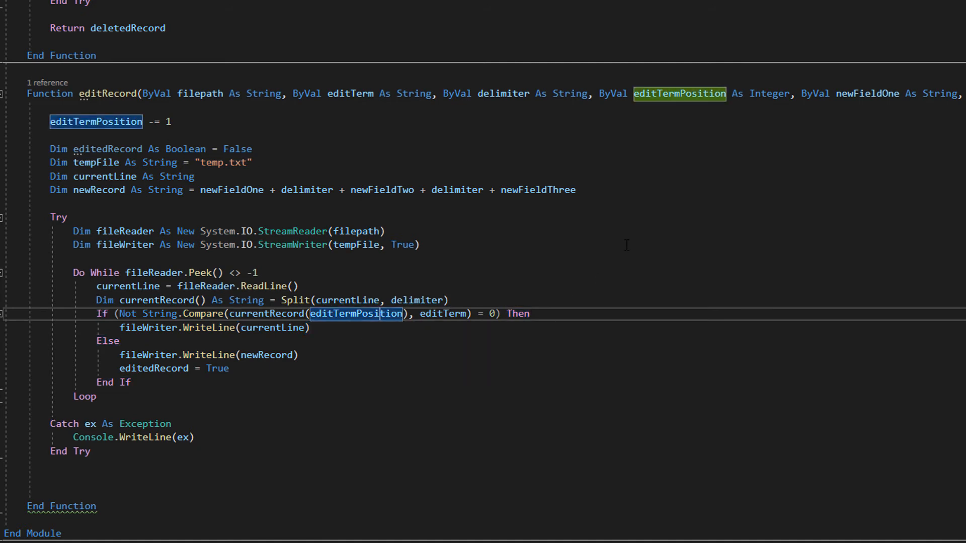
pyautogui.moveTo(604, 244)
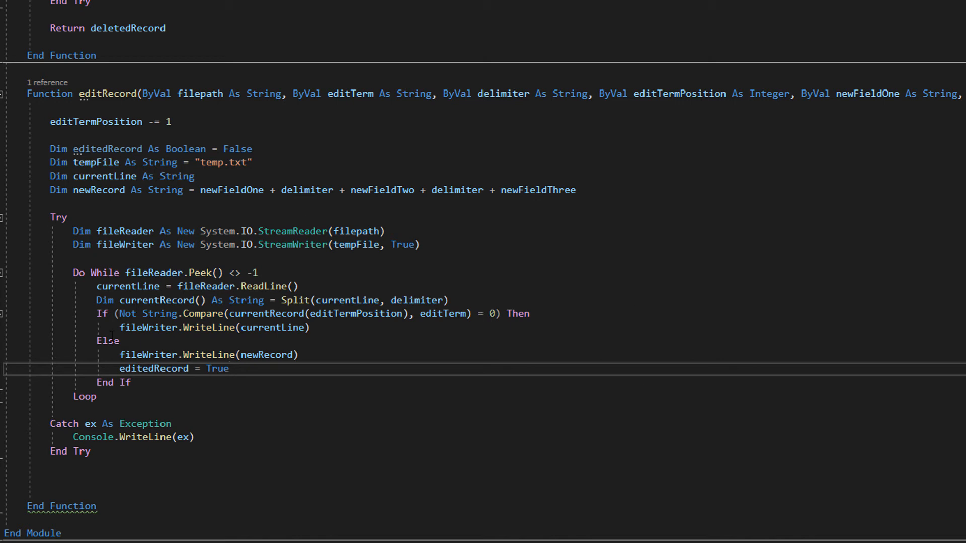
# Step: Revisit the editedRecord = True assignment, newRecord declaration and If…Else structure
pyautogui.doubleClick(212, 328)
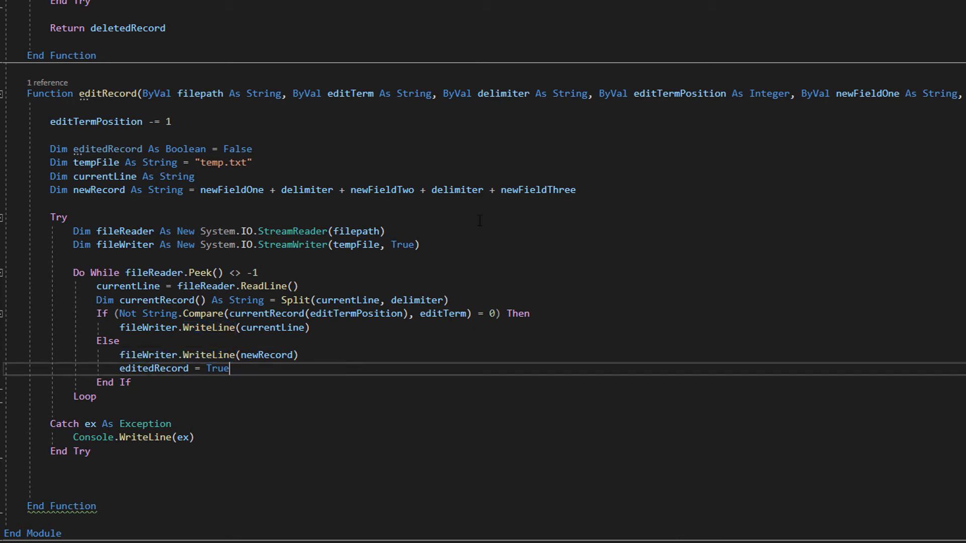
pyautogui.doubleClick(98, 190)
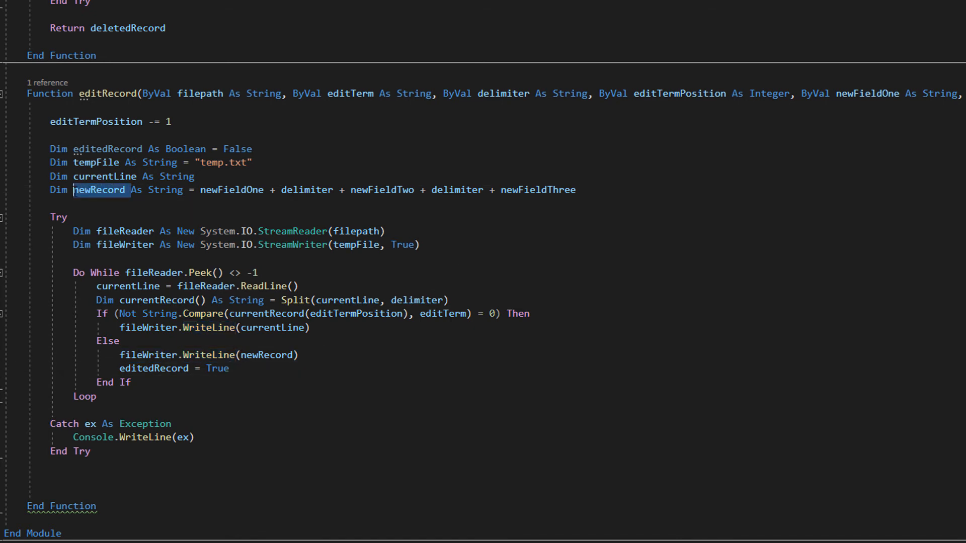
pyautogui.click(349, 364)
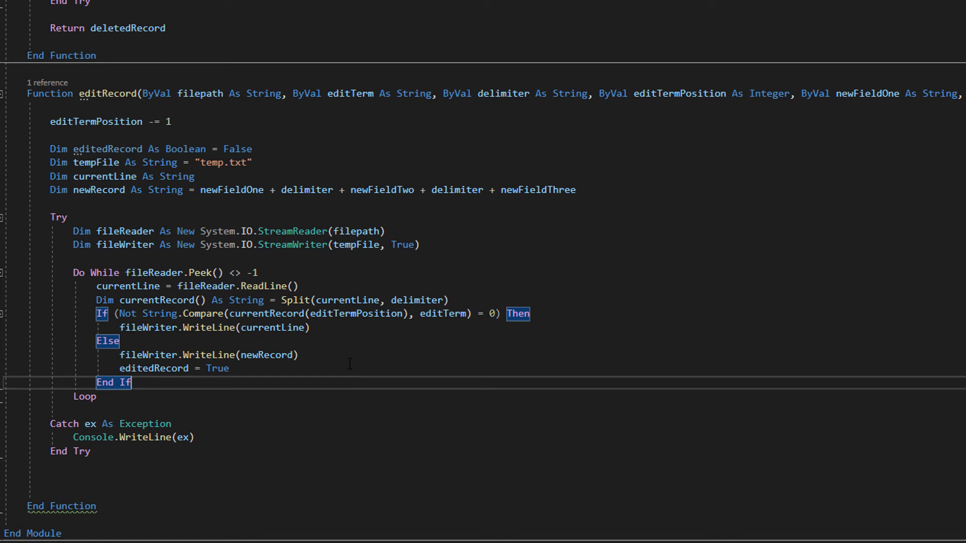
pyautogui.moveTo(269, 356)
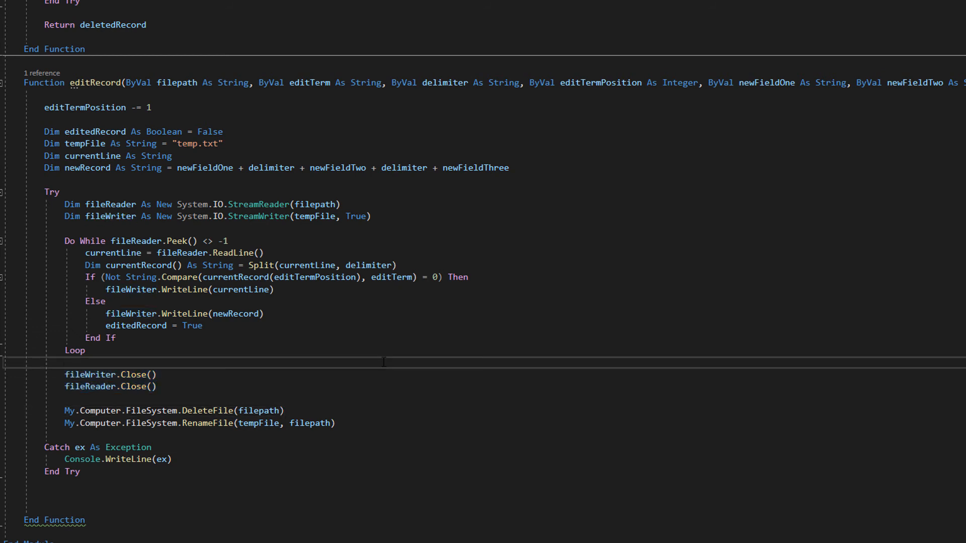
pyautogui.moveTo(356, 348)
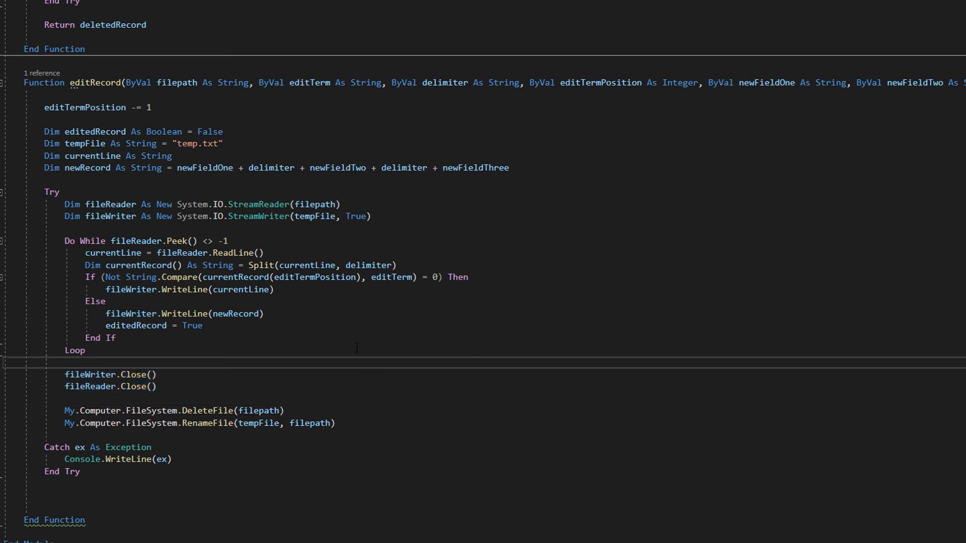
# Step: After Loop, close both streams, delete the original file and rename tempFile to filepath
pyautogui.click(64, 362)
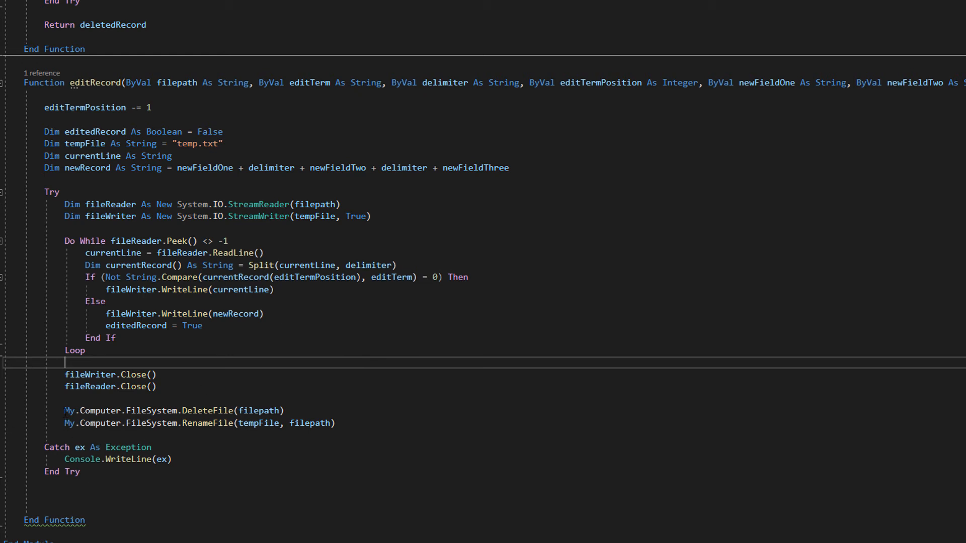
pyautogui.moveTo(64, 411); pyautogui.dragTo(217, 410)
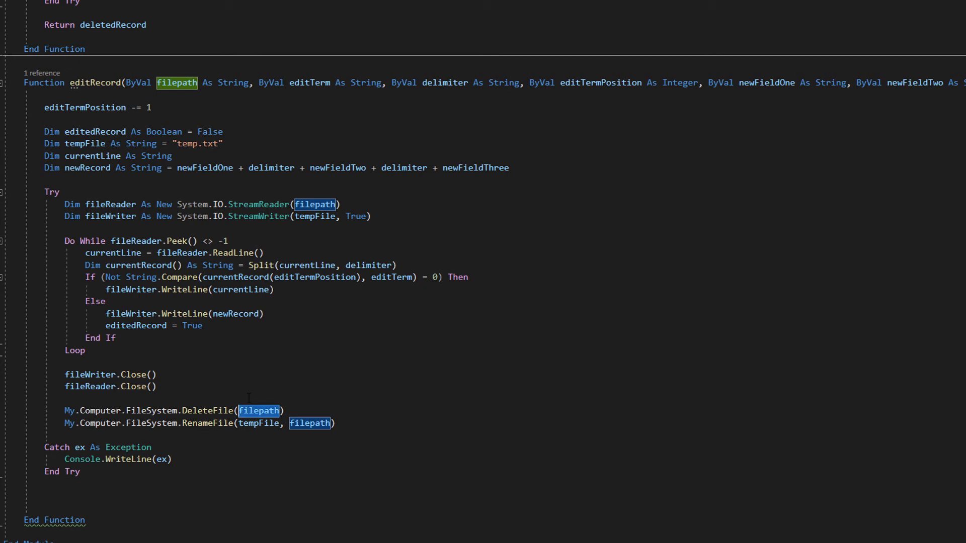
pyautogui.click(333, 352)
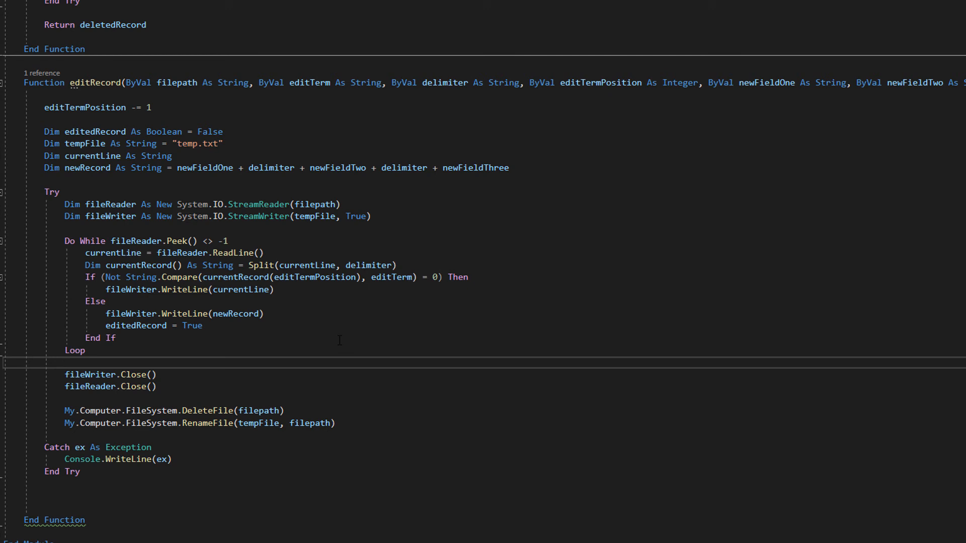
# Step: Return editedRecord after End Try and point out its declaration
pyautogui.write('Return editedRecord')
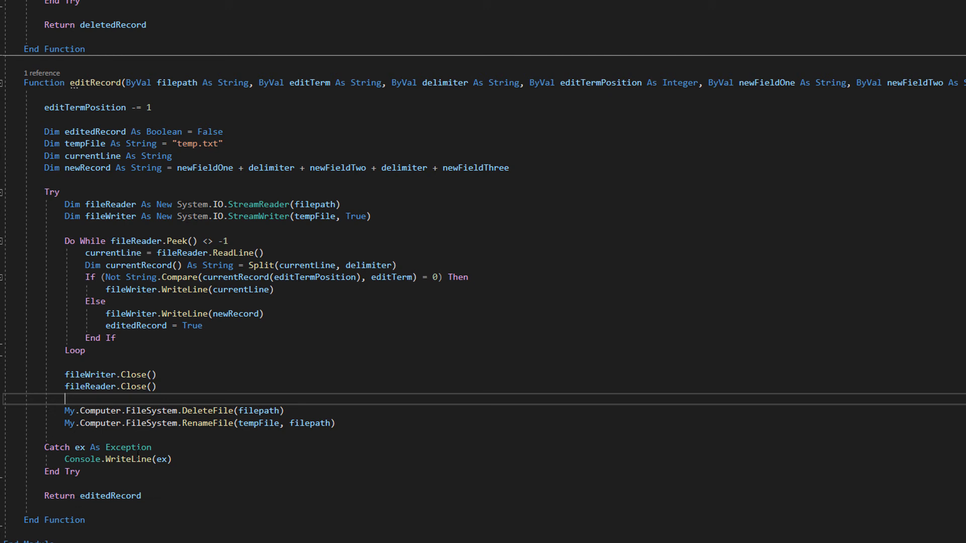
pyautogui.doubleClick(96, 131)
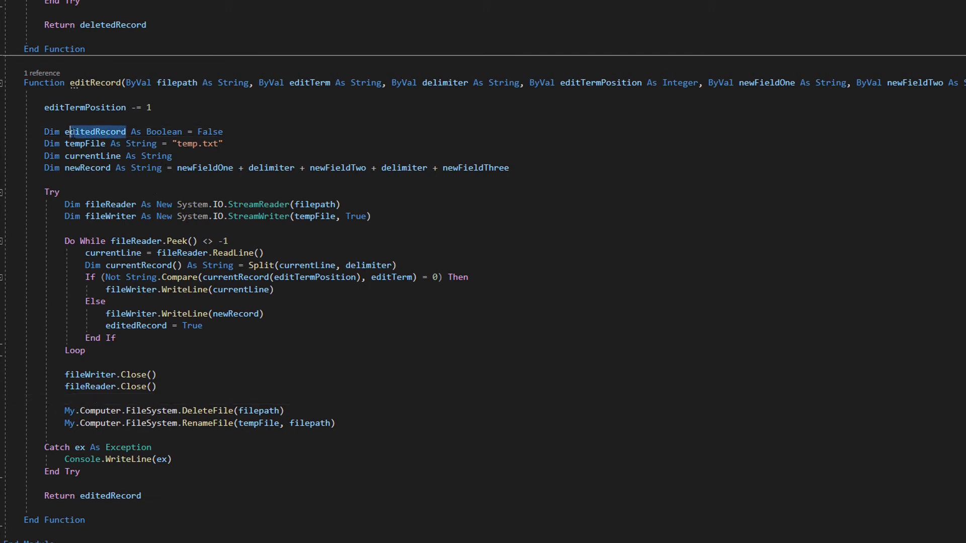
pyautogui.doubleClick(93, 130)
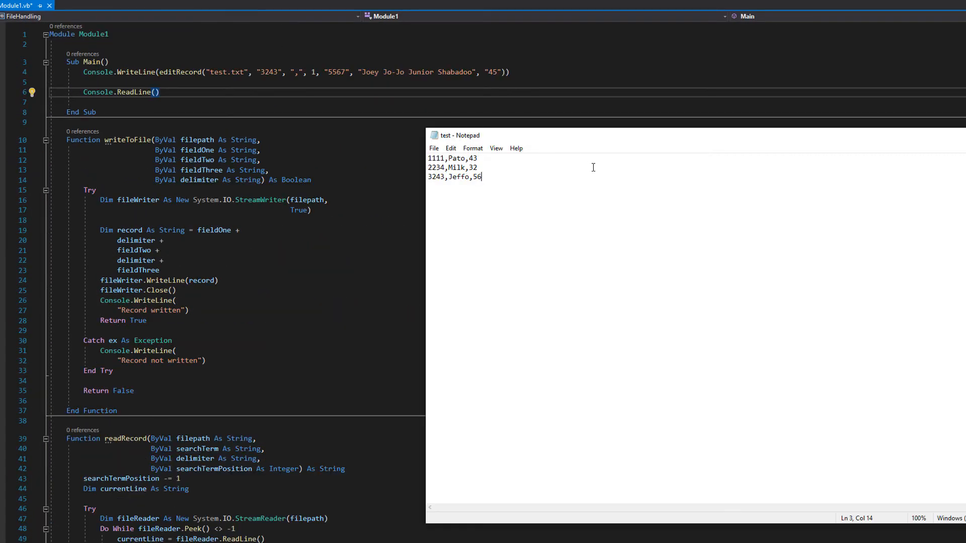
pyautogui.moveTo(592, 167)
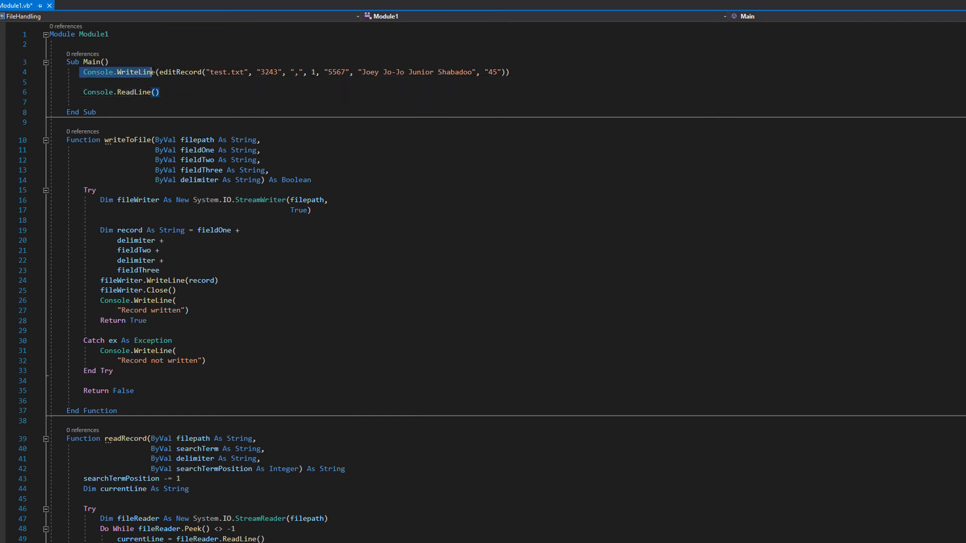
pyautogui.click(164, 72)
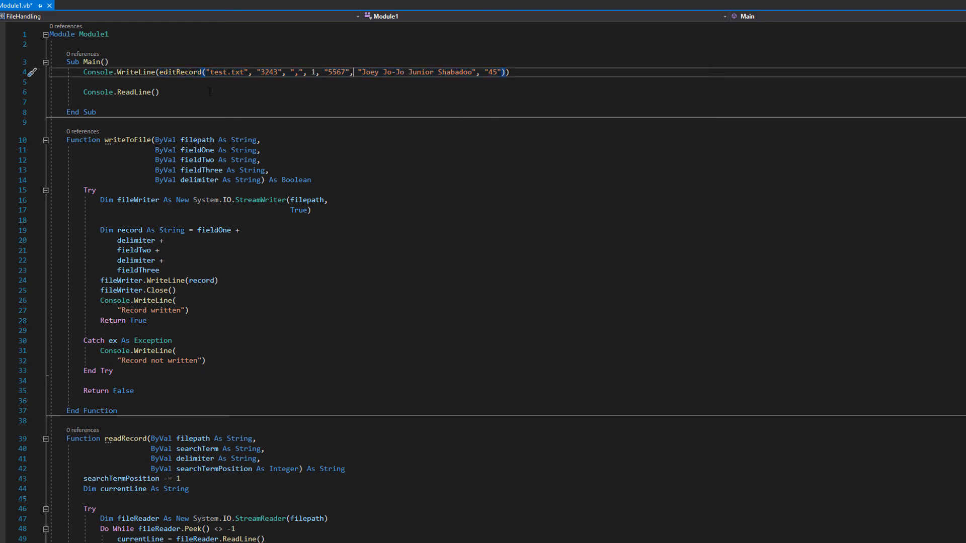
pyautogui.doubleClick(227, 73)
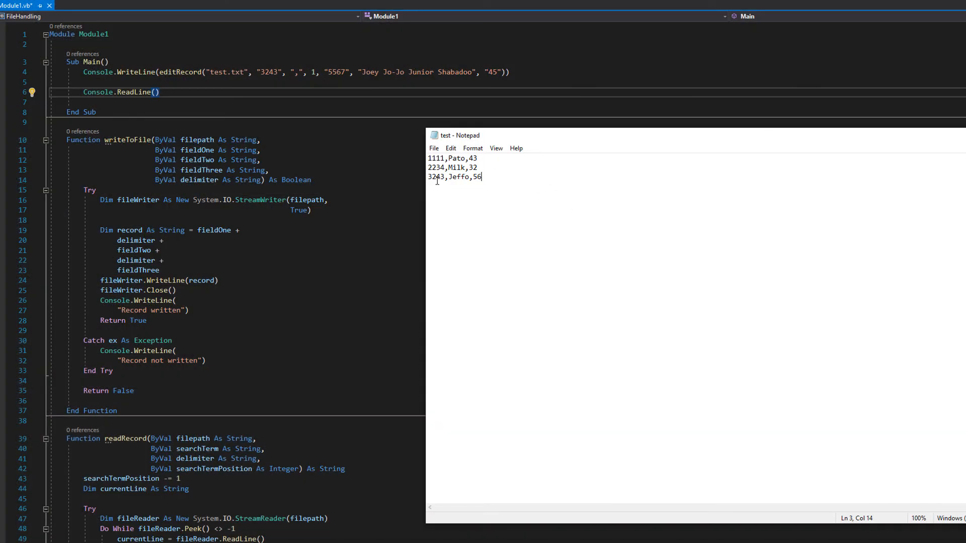
pyautogui.moveTo(466, 189)
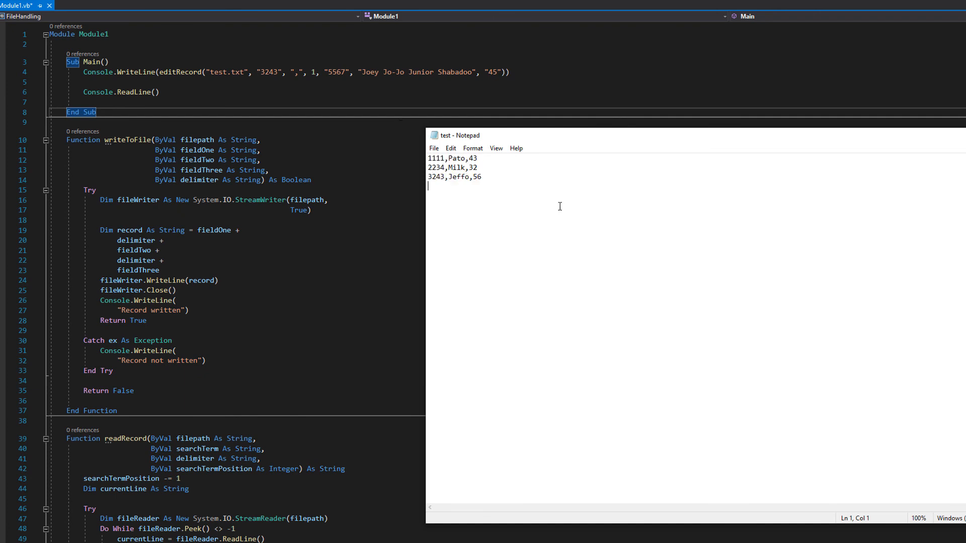
pyautogui.tripleClick(454, 177)
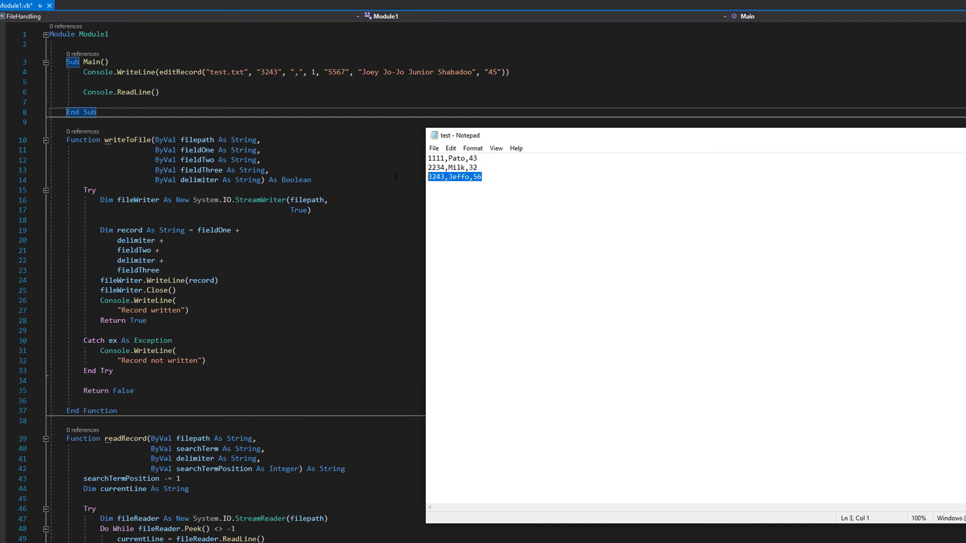
pyautogui.click(444, 186)
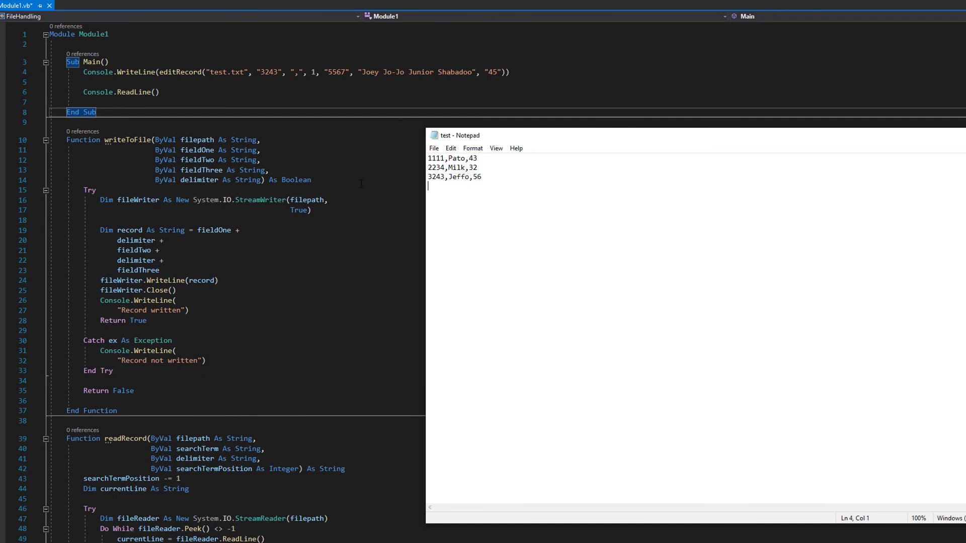
pyautogui.tripleClick(454, 177)
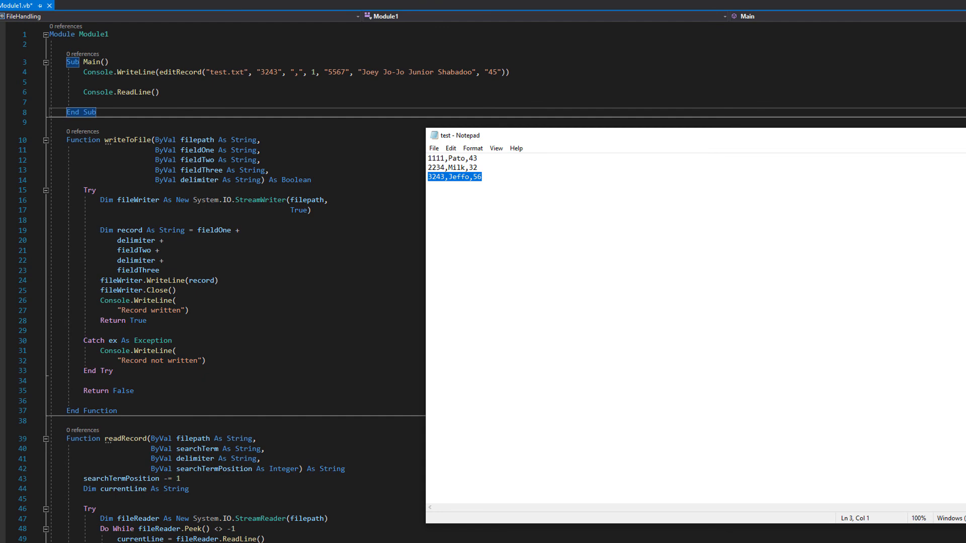
pyautogui.click(959, 6)
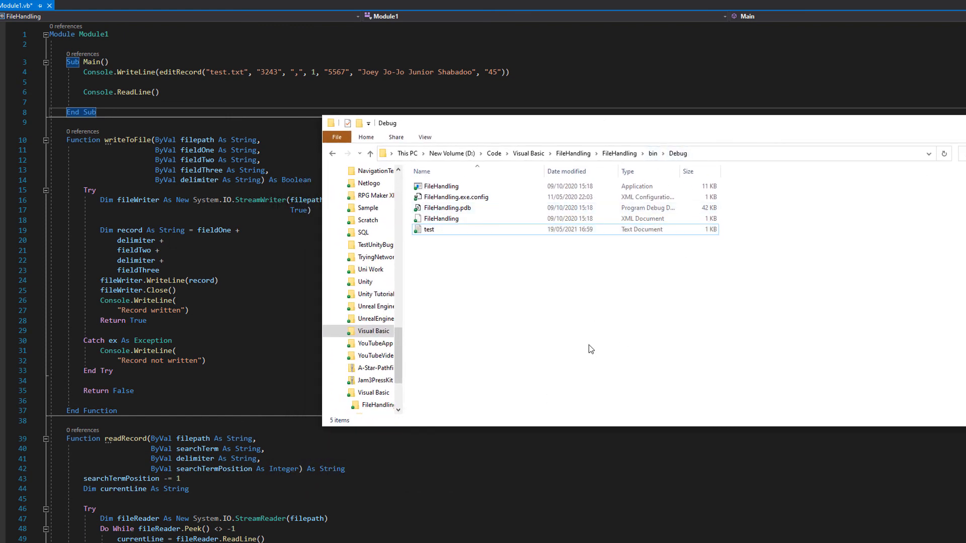
pyautogui.moveTo(580, 339)
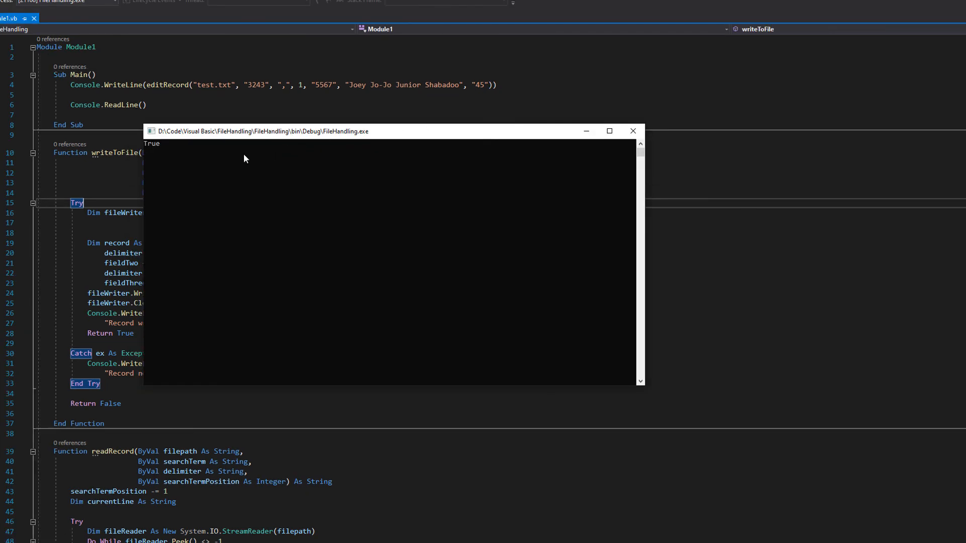
pyautogui.moveTo(211, 148)
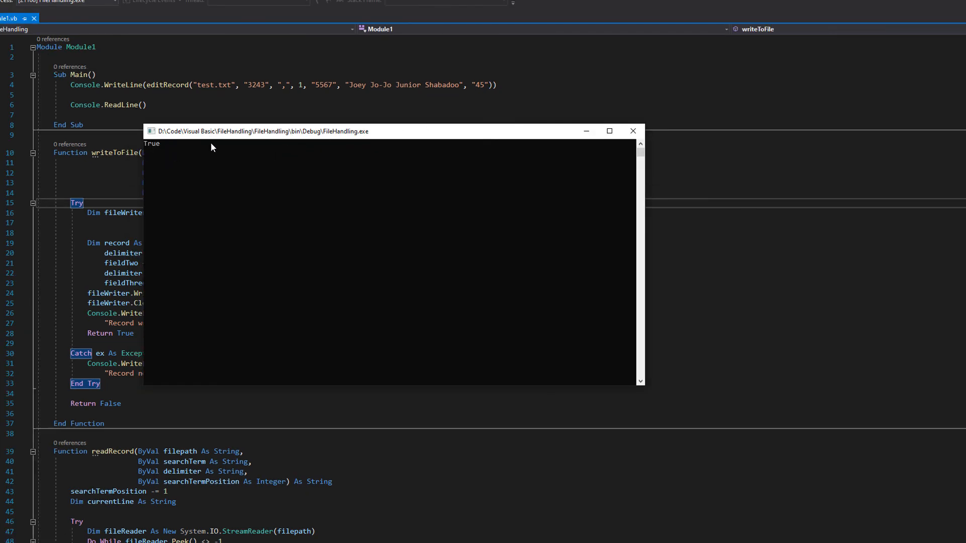
pyautogui.moveTo(254, 136)
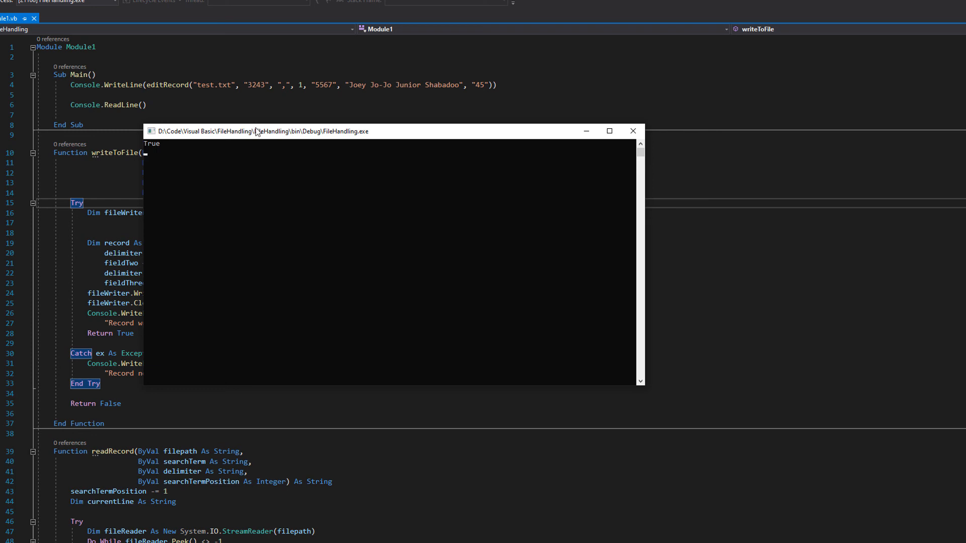
pyautogui.moveTo(630, 143)
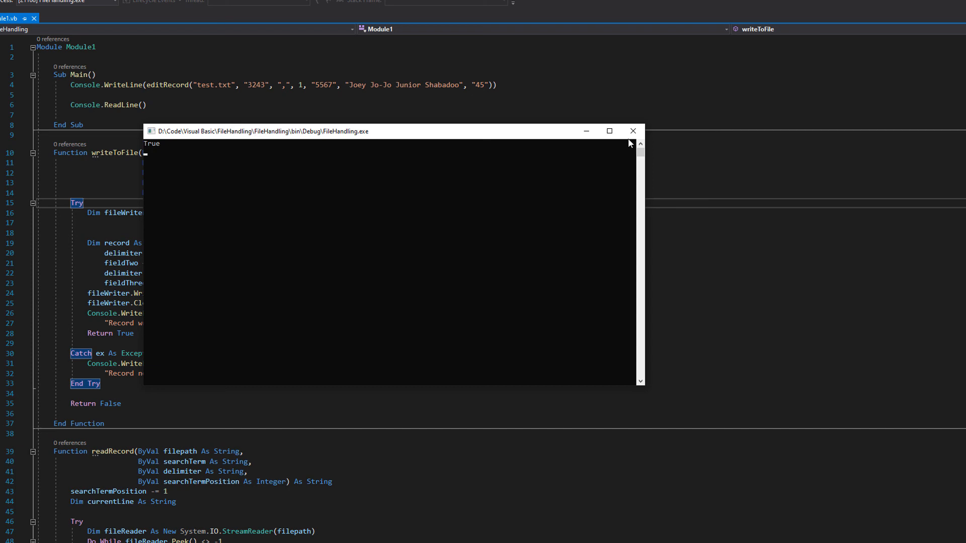
pyautogui.moveTo(633, 130)
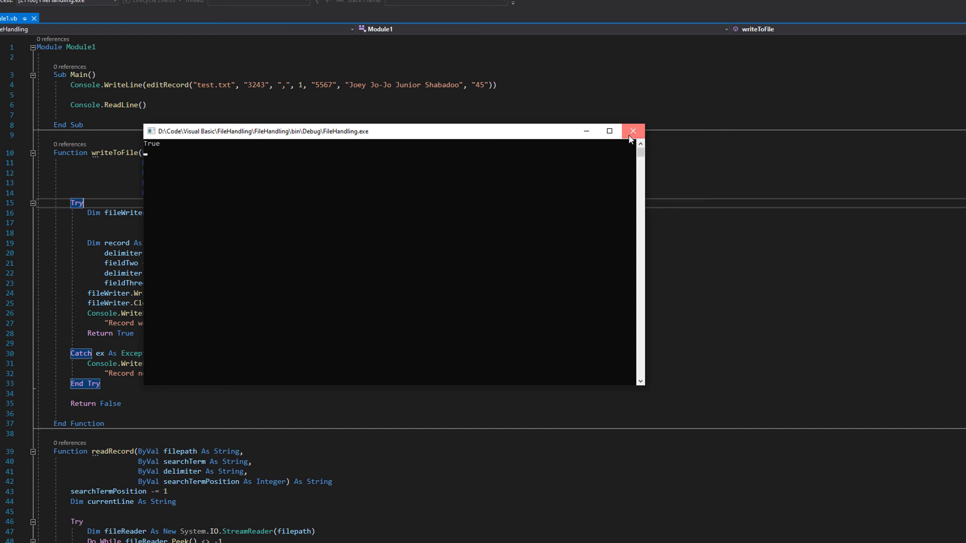
# Step: Close the FileHandling console after it prints True
pyautogui.click(633, 131)
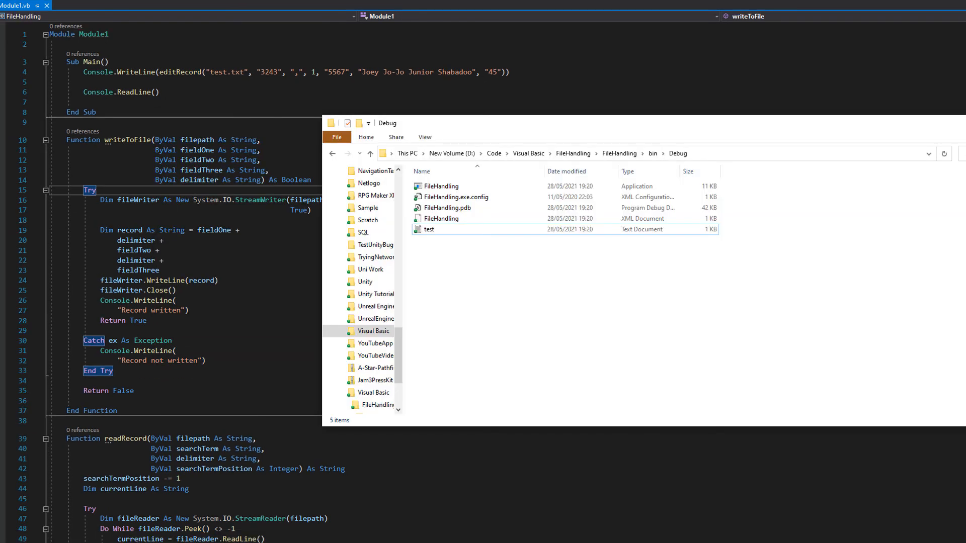
# Step: Reopen test.txt in Notepad and highlight the unchanged records and the new 5567,Joey Jo-Jo Junior Shabadoo,45 line
pyautogui.doubleClick(429, 229)
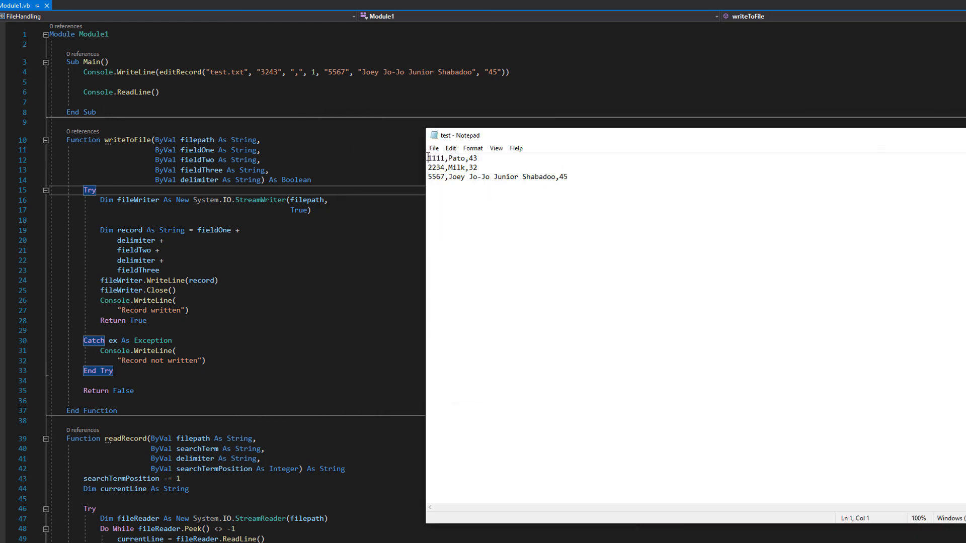
pyautogui.moveTo(428, 158); pyautogui.dragTo(476, 168)
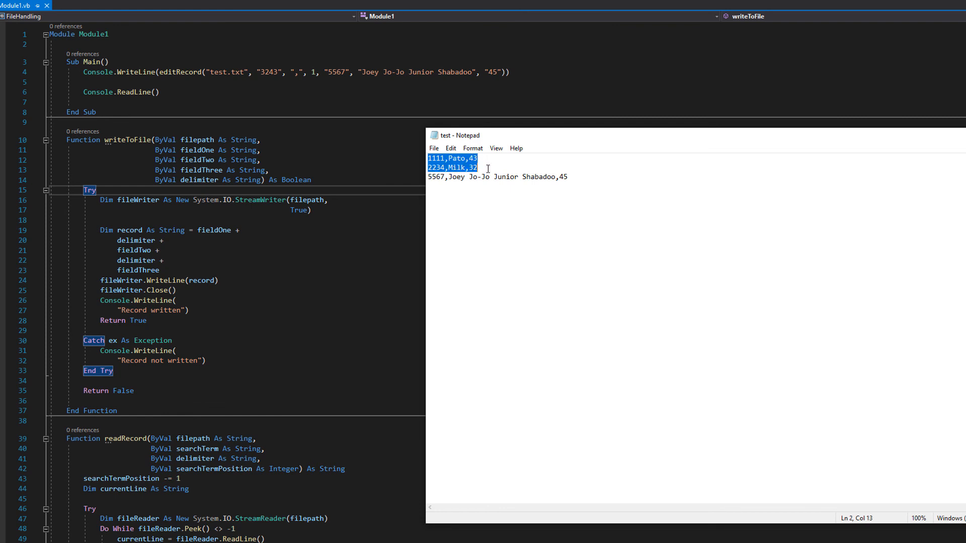
pyautogui.moveTo(518, 242)
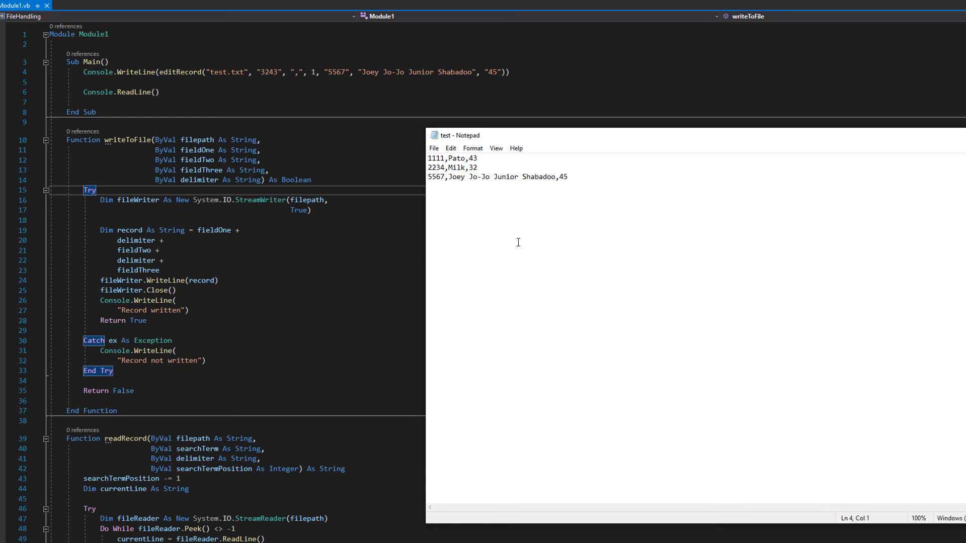
pyautogui.doubleClick(436, 177)
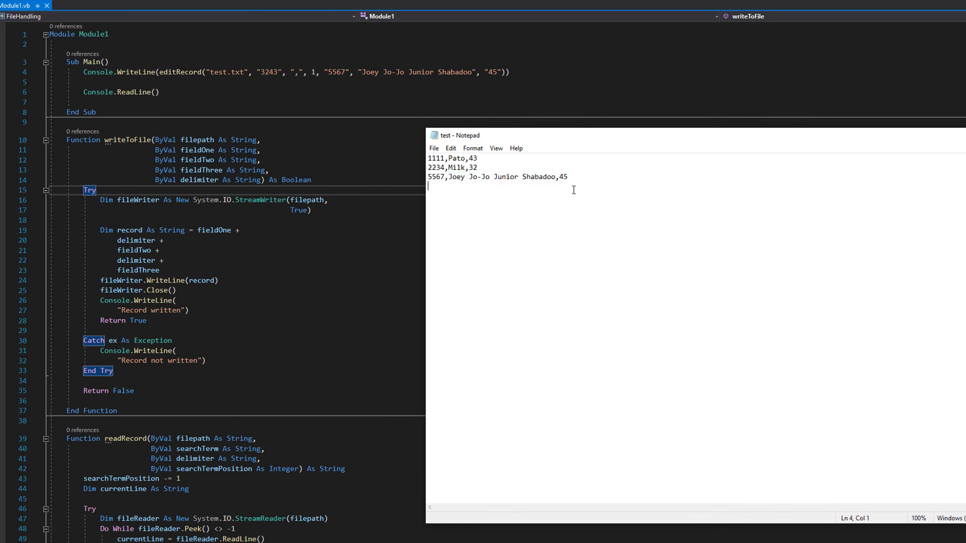
pyautogui.doubleClick(562, 177)
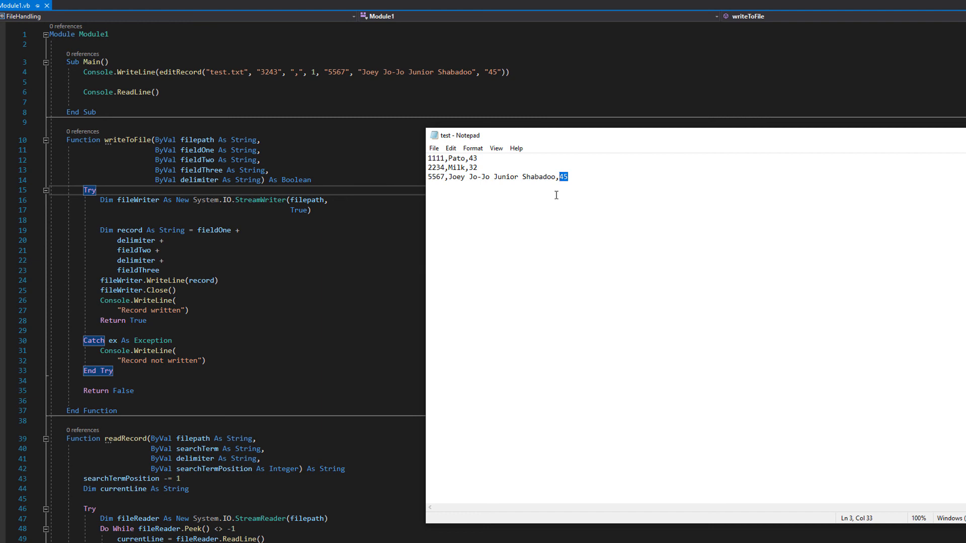
pyautogui.moveTo(602, 199)
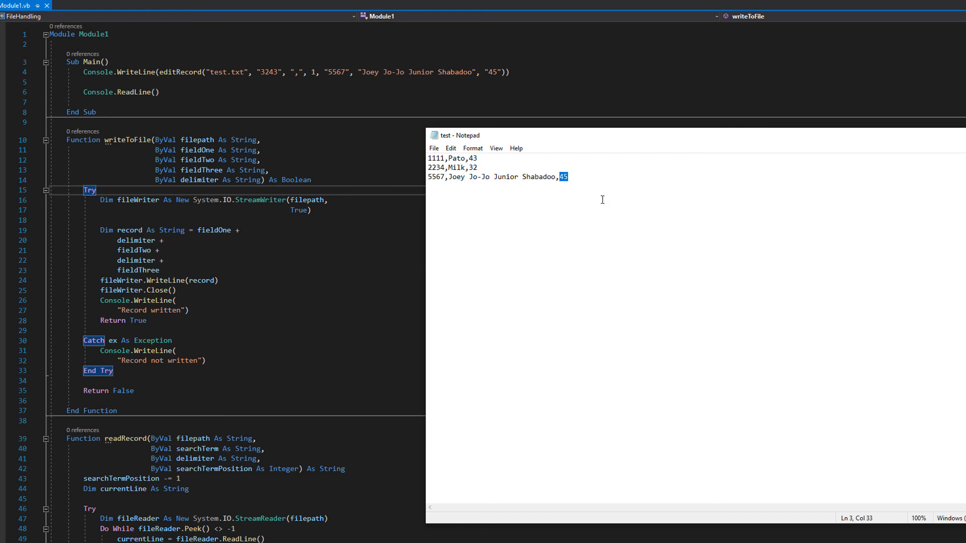
pyautogui.moveTo(603, 205)
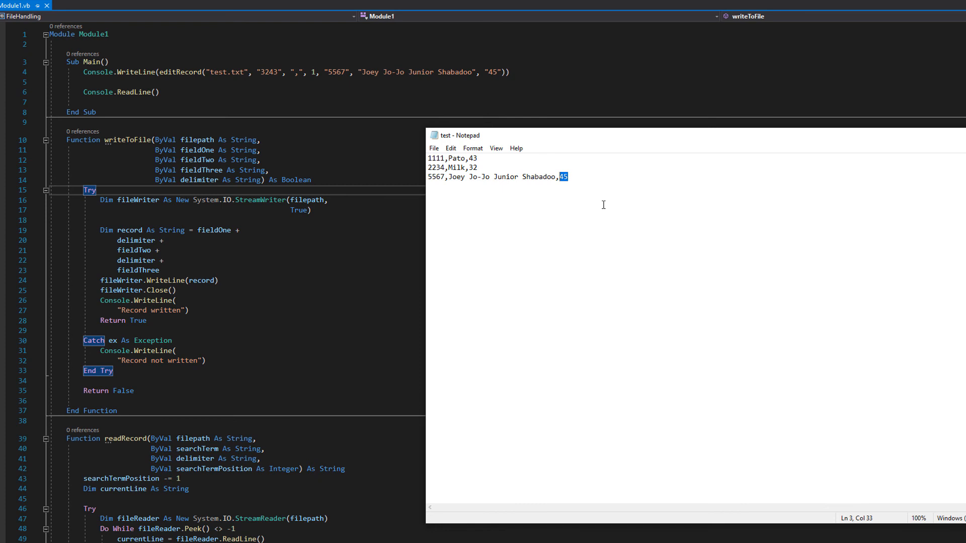